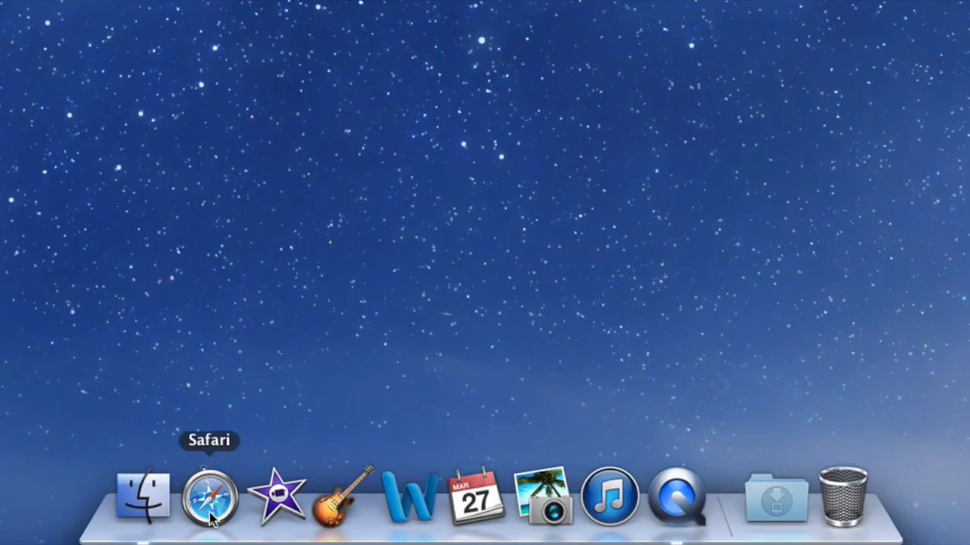
# Launch Safari from the Dock.
pyautogui.click(209, 497)
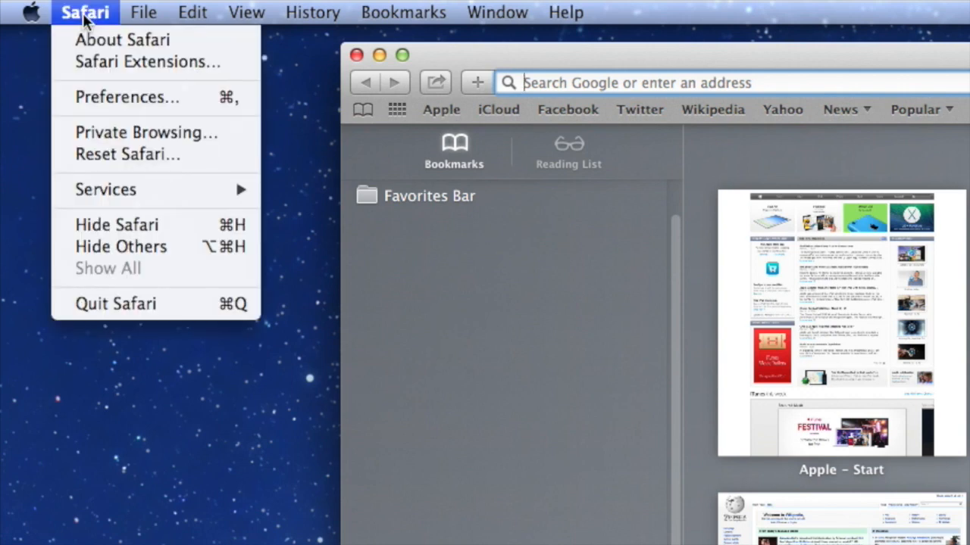
pyautogui.moveTo(128, 97)
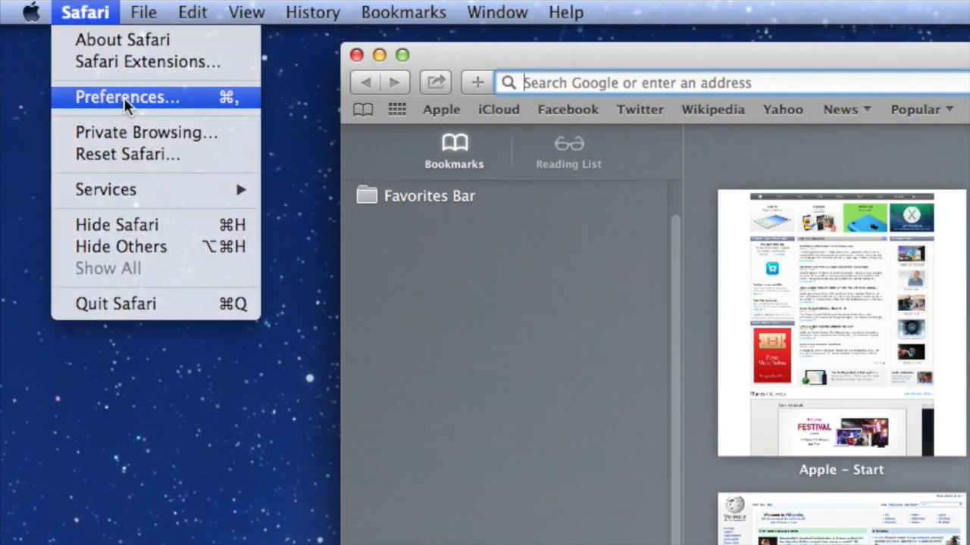
# In General preferences, make new windows and new tabs open with the Homepage.
pyautogui.click(128, 97)
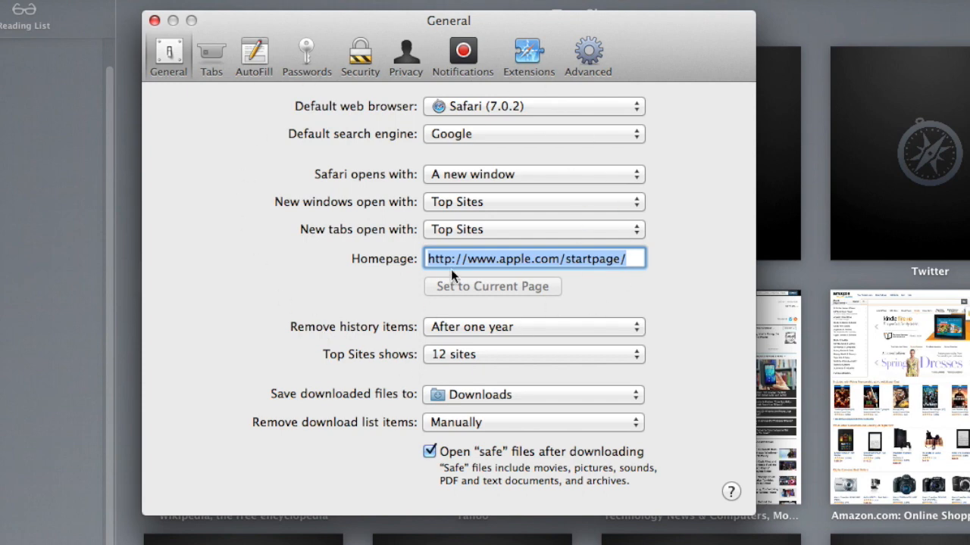
pyautogui.moveTo(332, 189)
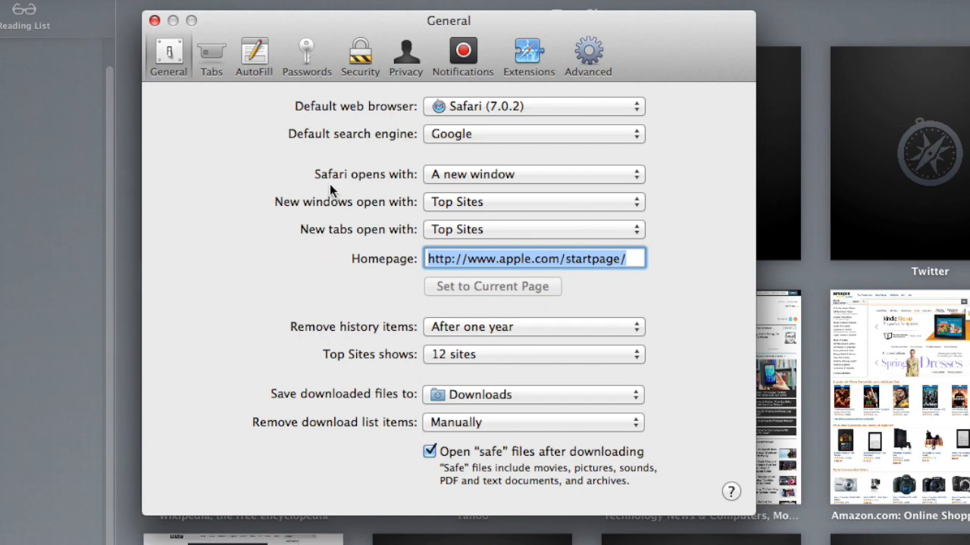
pyautogui.moveTo(588, 184)
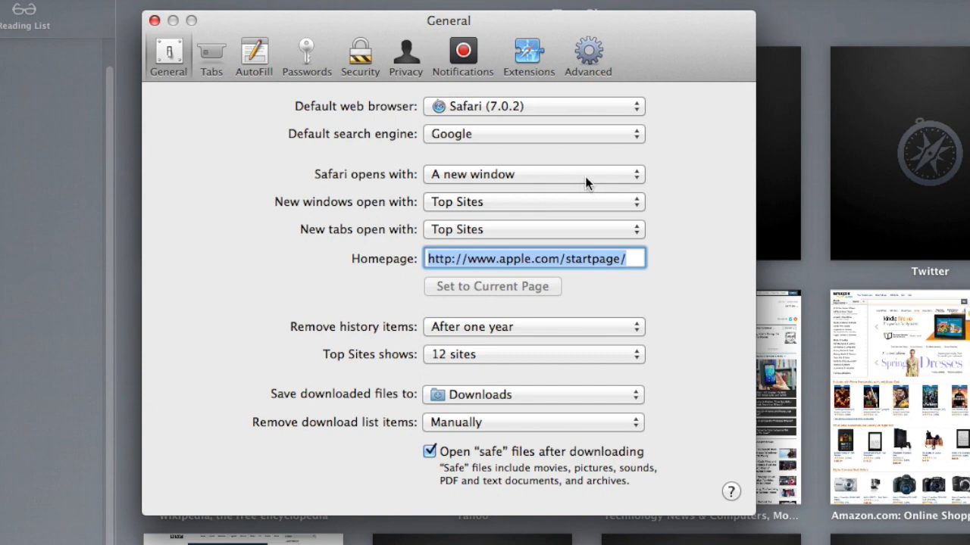
pyautogui.moveTo(412, 198)
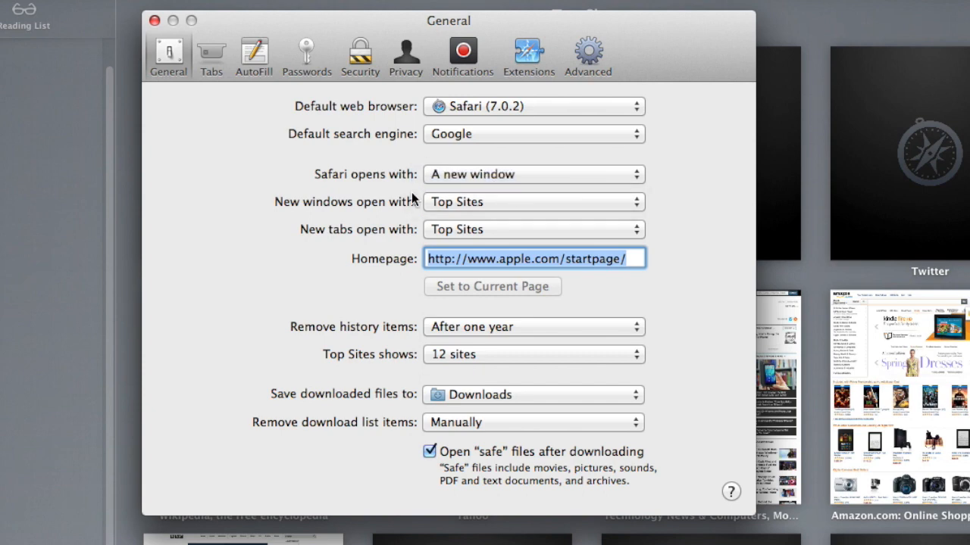
pyautogui.click(533, 202)
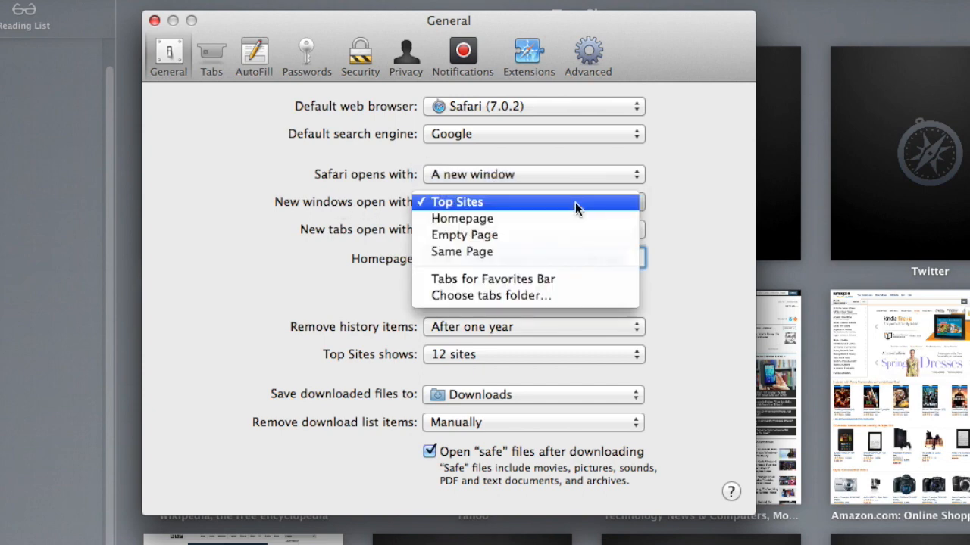
pyautogui.click(472, 219)
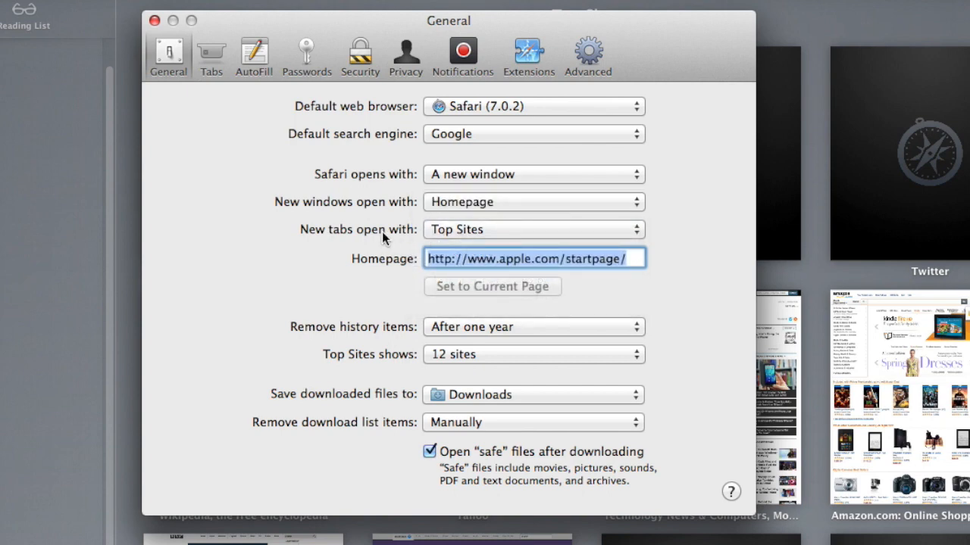
pyautogui.moveTo(546, 240)
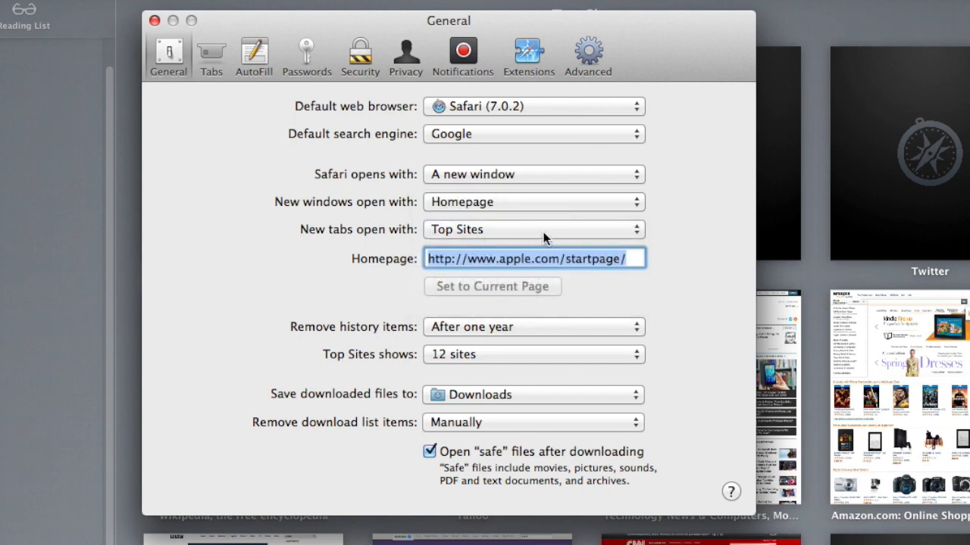
pyautogui.click(533, 230)
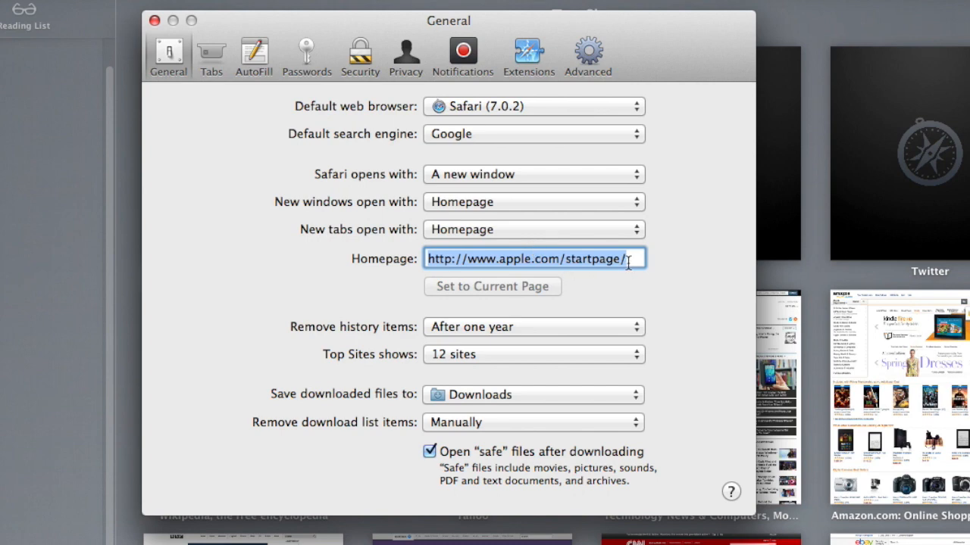
pyautogui.moveTo(630, 260)
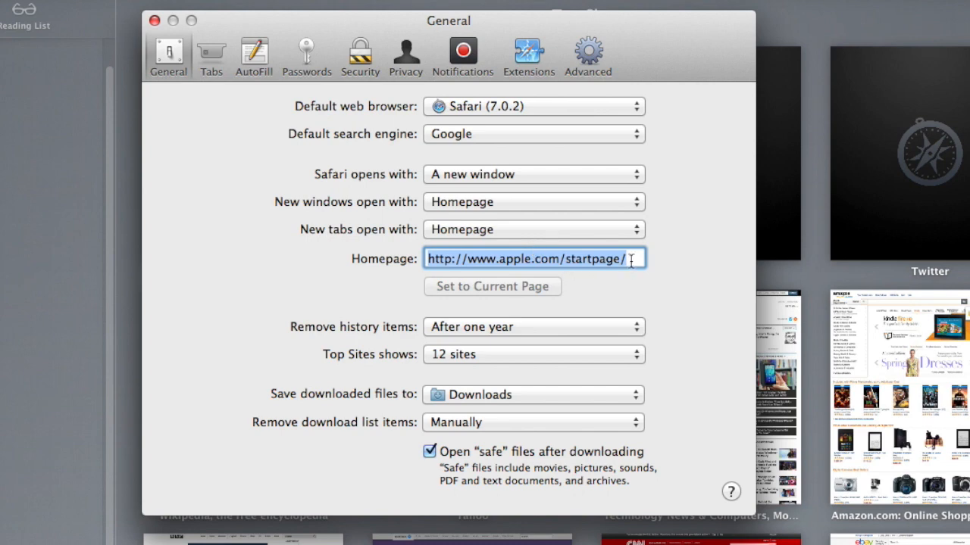
# Set the homepage to jeffmedia.weebly.com.
pyautogui.write('je')
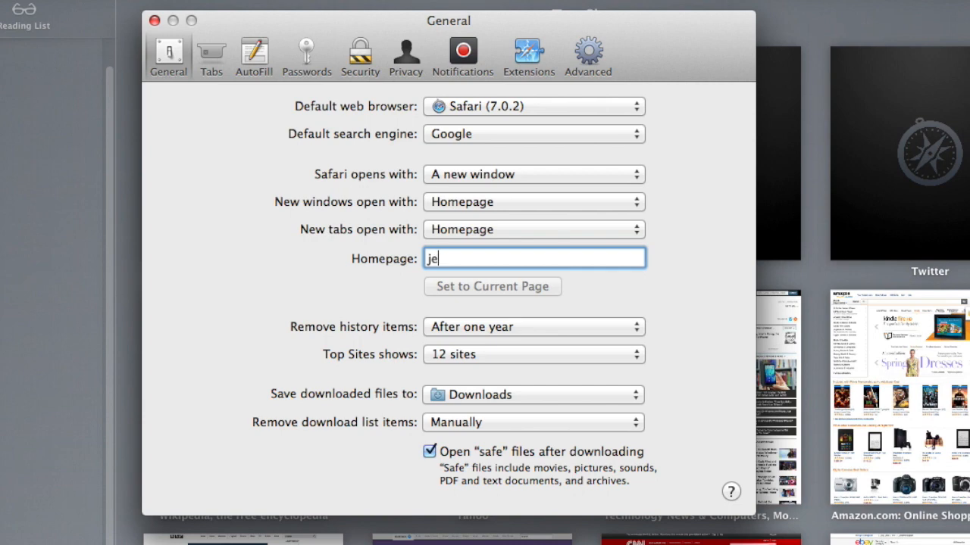
pyautogui.write('ffmedia.we')
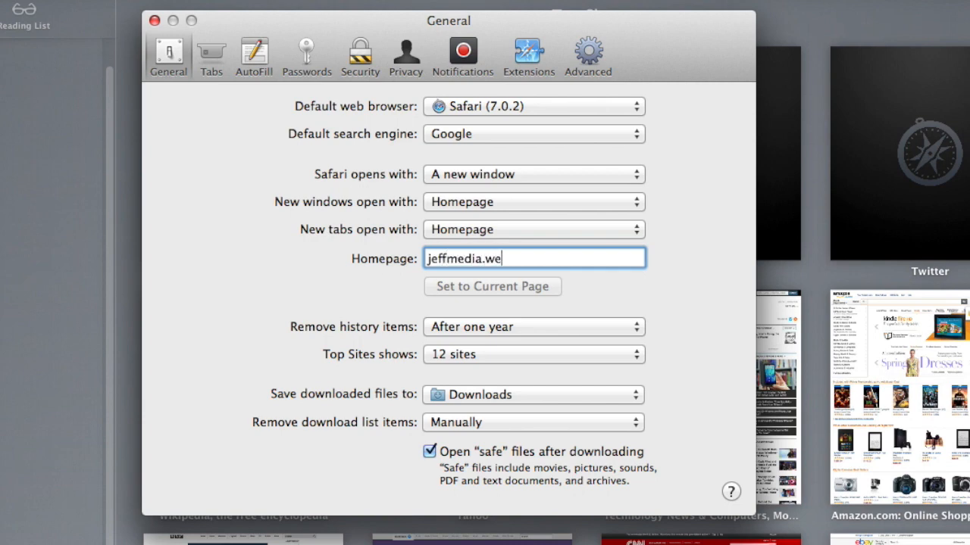
pyautogui.write('ebly')
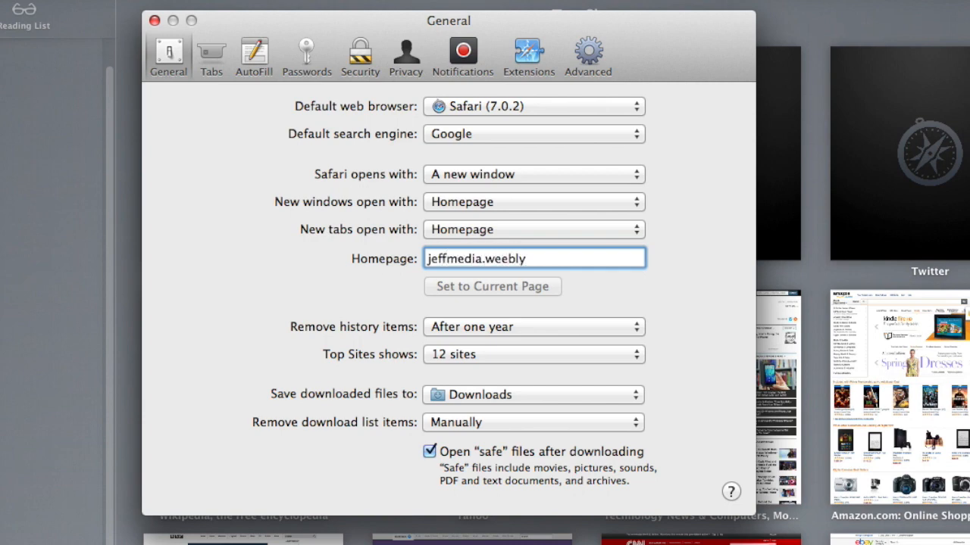
pyautogui.write('.com/')
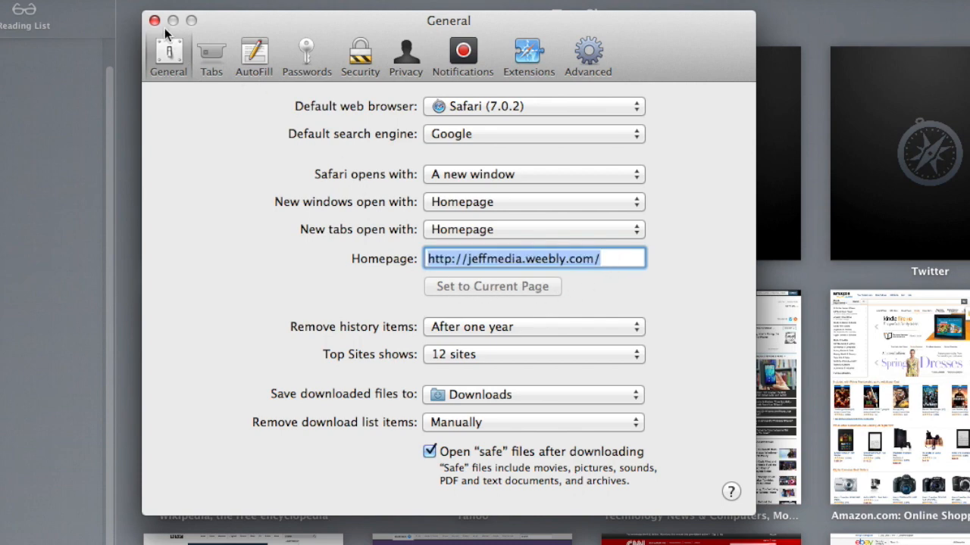
# Close Preferences and find Customize Toolbar via a Help search for "cust".
pyautogui.click(155, 21)
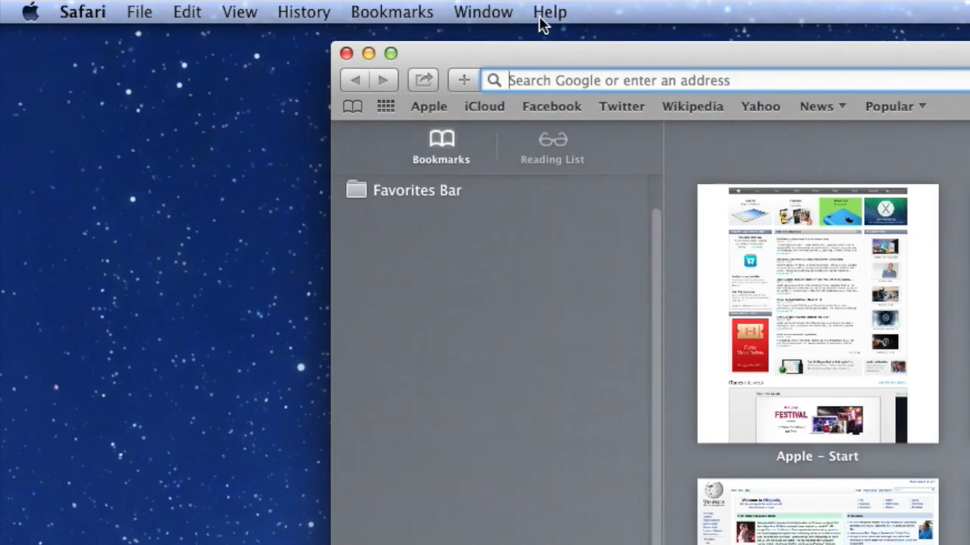
pyautogui.click(550, 12)
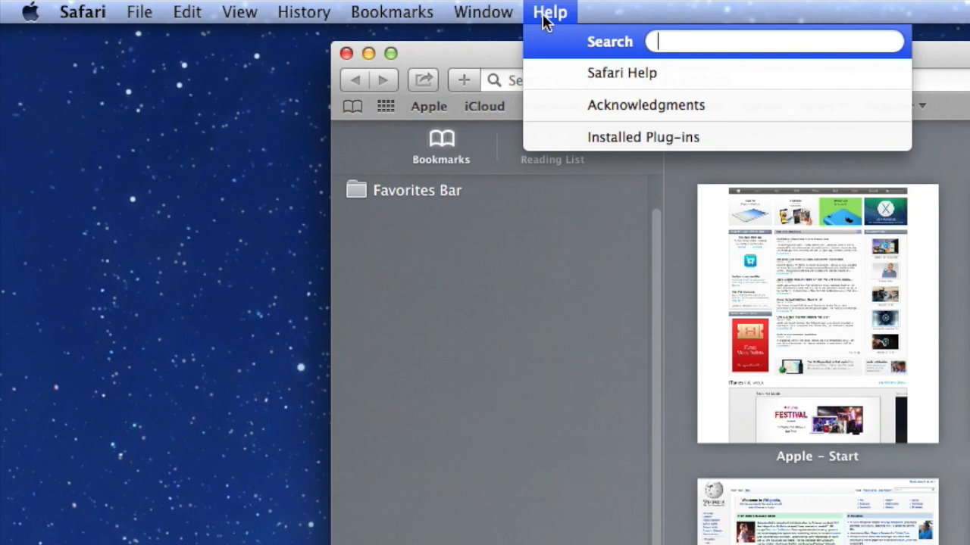
pyautogui.write('cust')
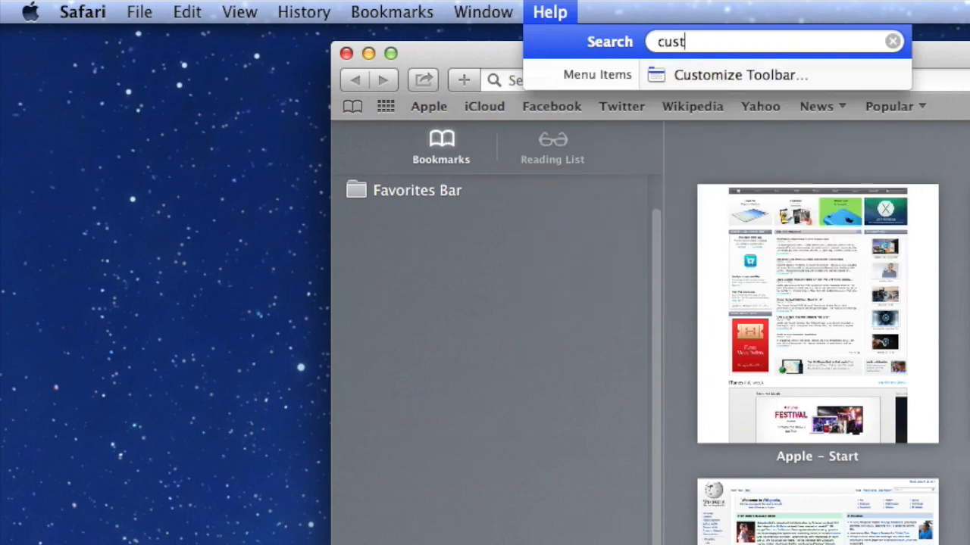
pyautogui.click(239, 12)
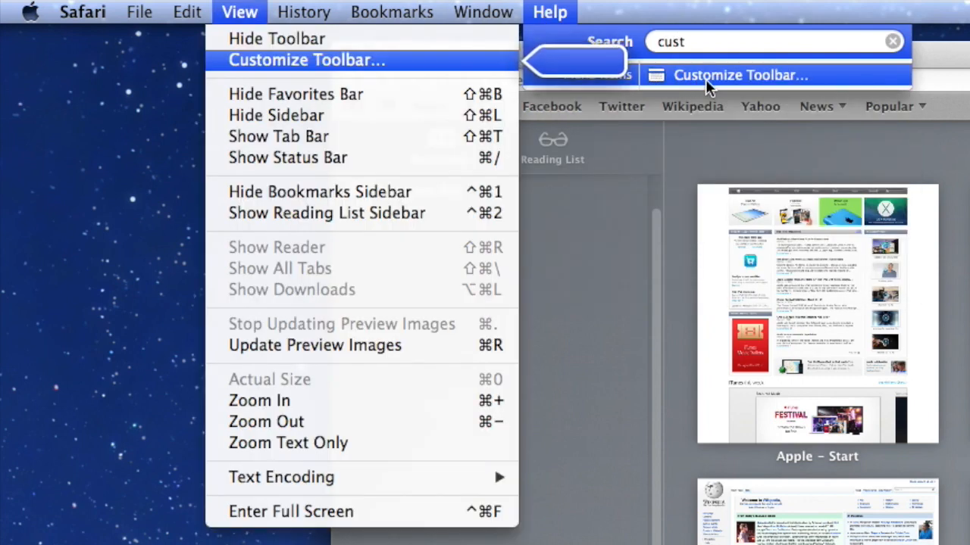
pyautogui.moveTo(470, 58)
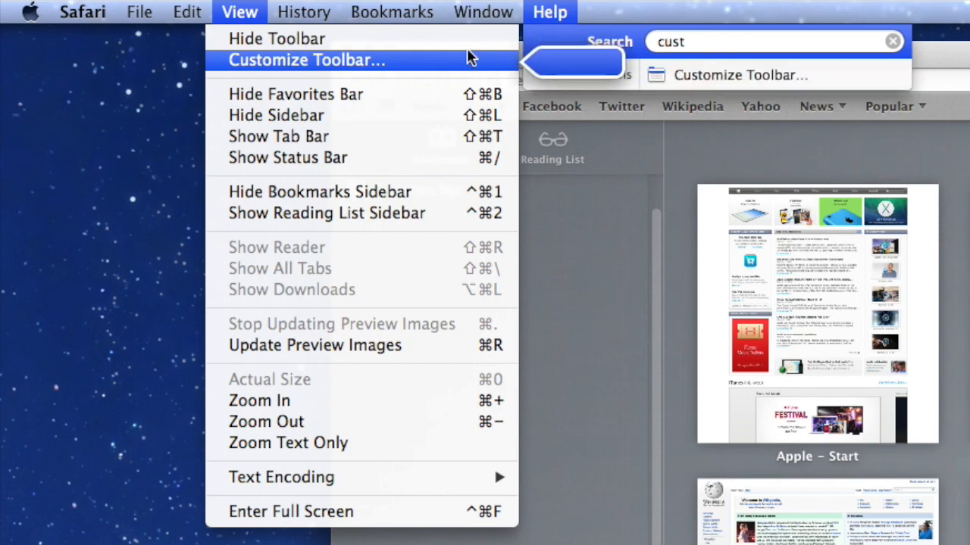
# Add a Home button to the toolbar and finish customizing.
pyautogui.click(306, 61)
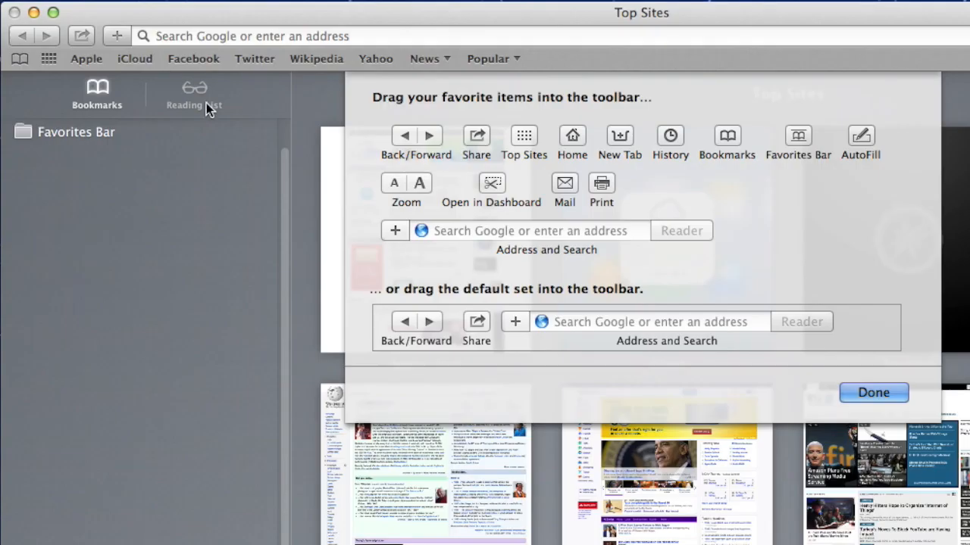
pyautogui.moveTo(512, 174)
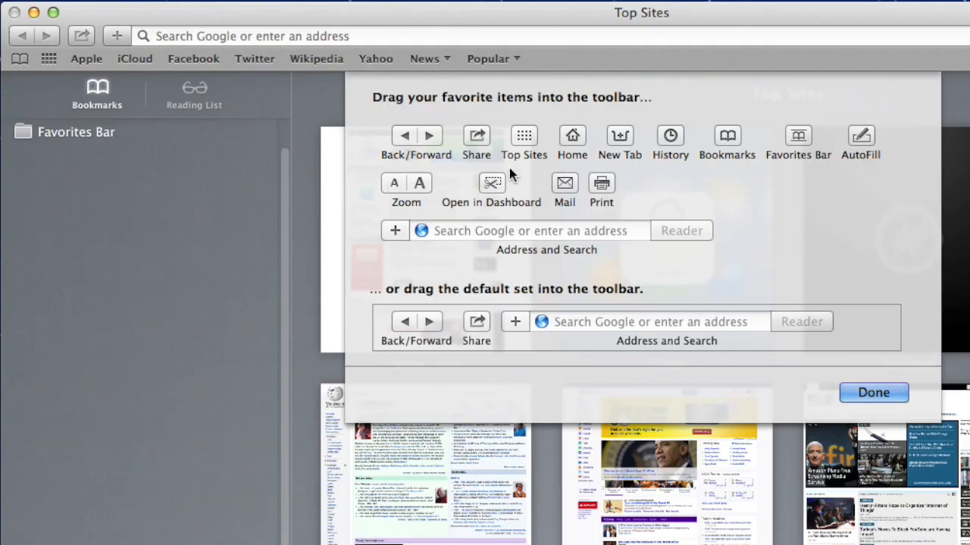
pyautogui.moveTo(114, 39)
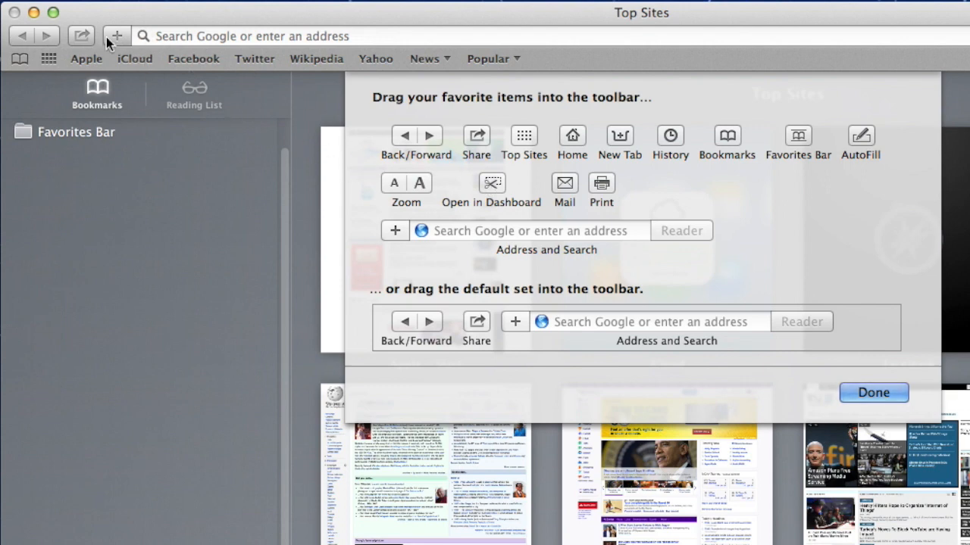
pyautogui.moveTo(573, 139)
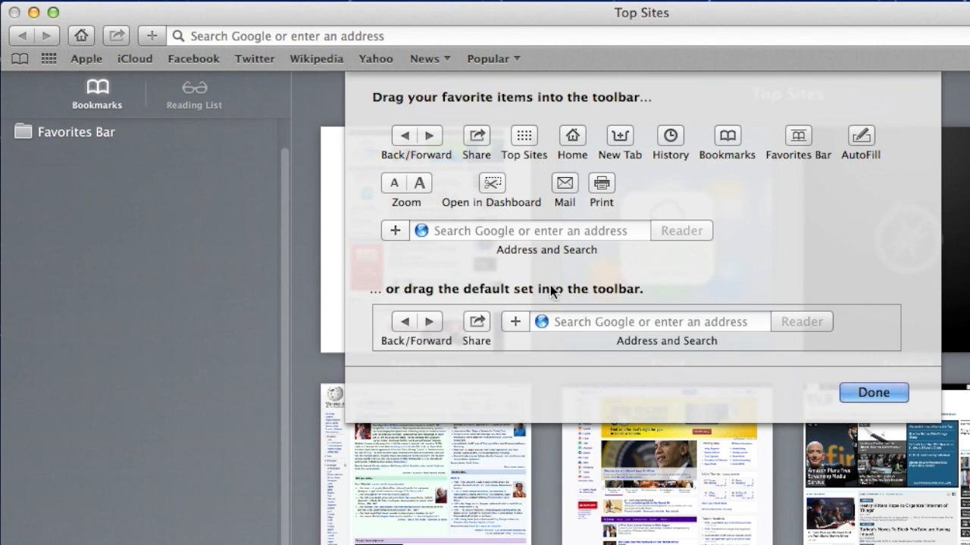
pyautogui.click(873, 392)
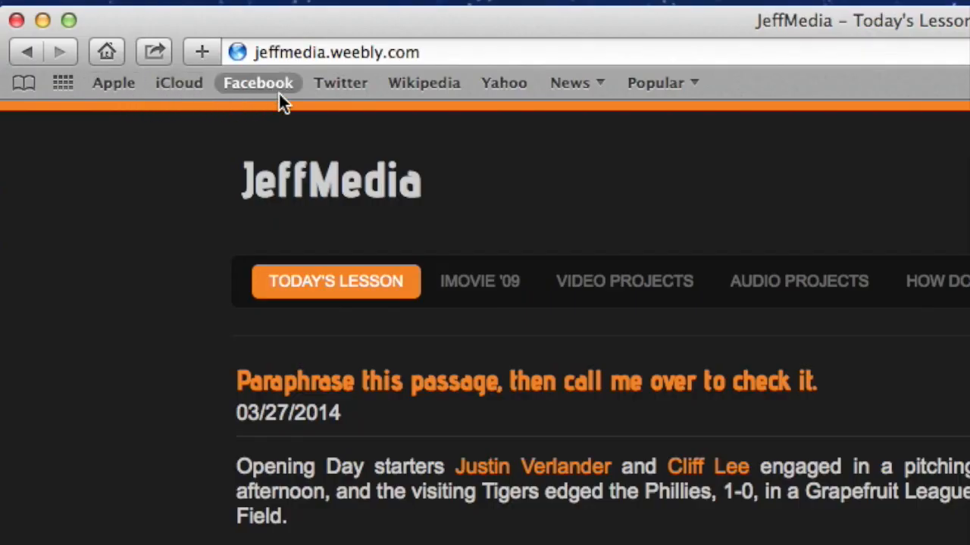
pyautogui.moveTo(575, 91)
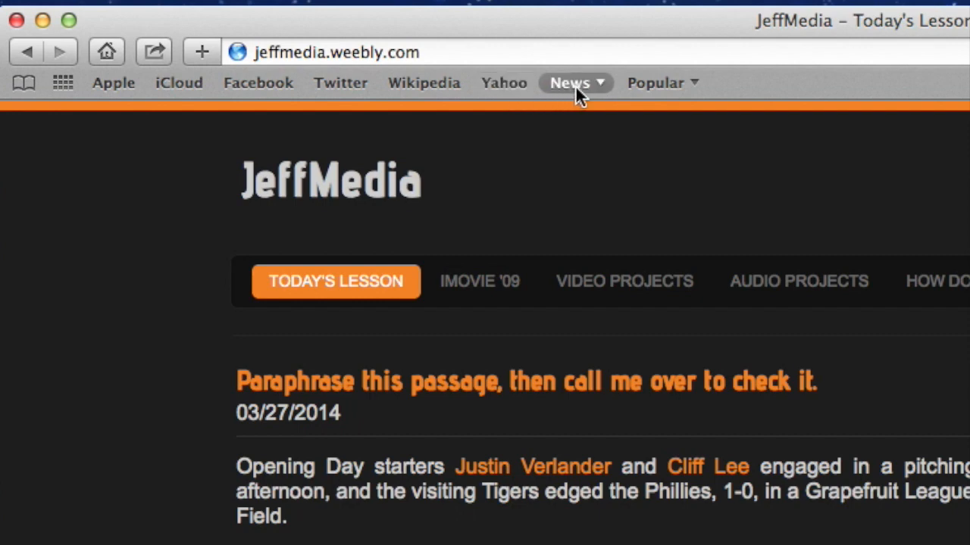
pyautogui.moveTo(696, 121)
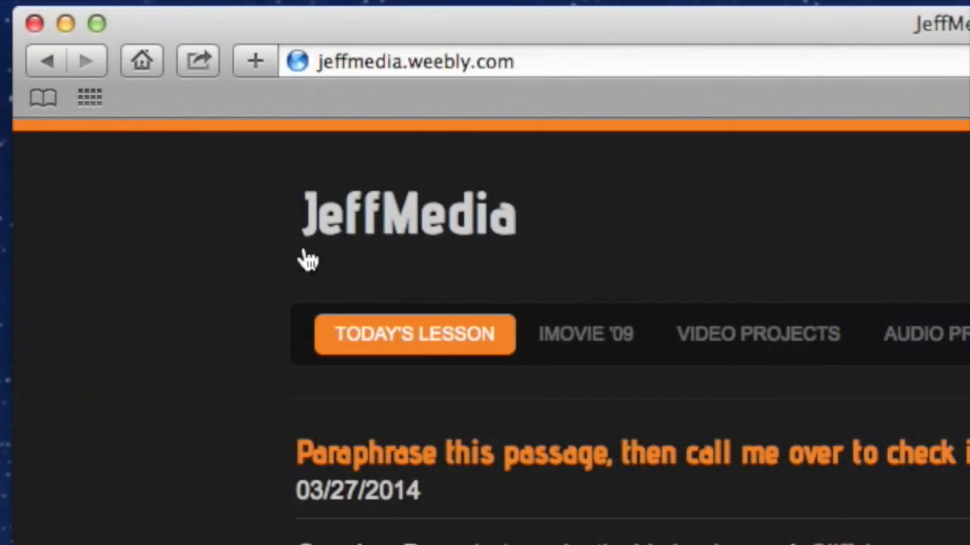
pyautogui.moveTo(143, 63)
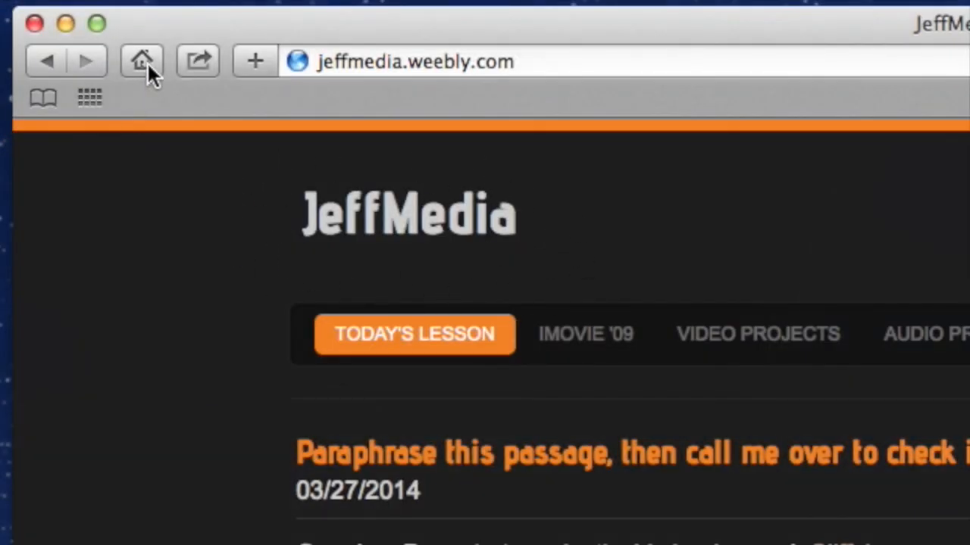
pyautogui.moveTo(143, 62)
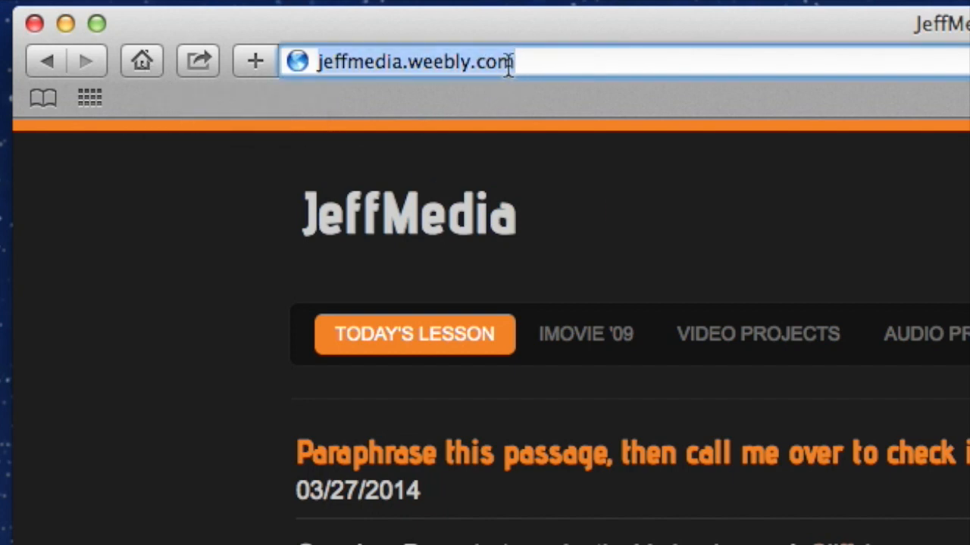
# Go to youtube.com/jeffersonmultimedia in the address bar.
pyautogui.write('youtube.com/je')
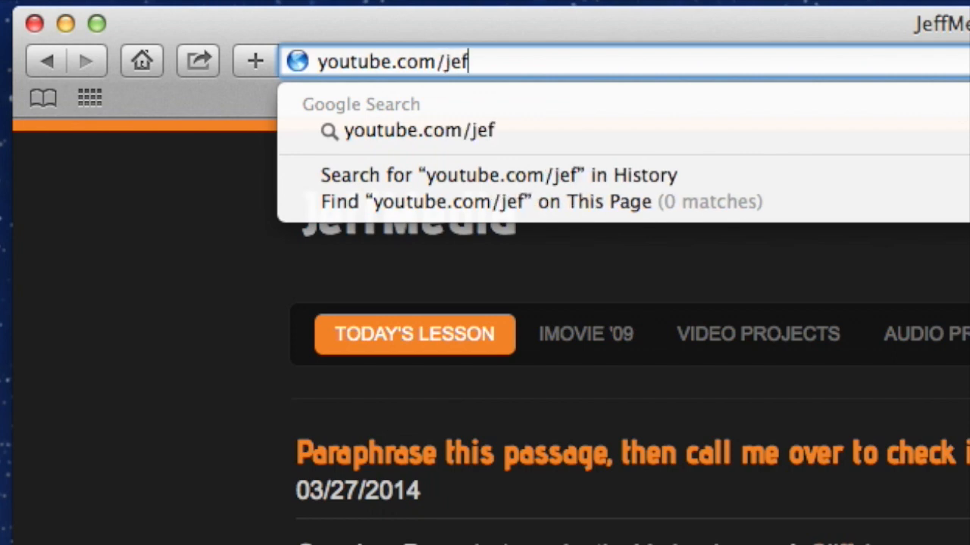
pyautogui.write('fersonmult')
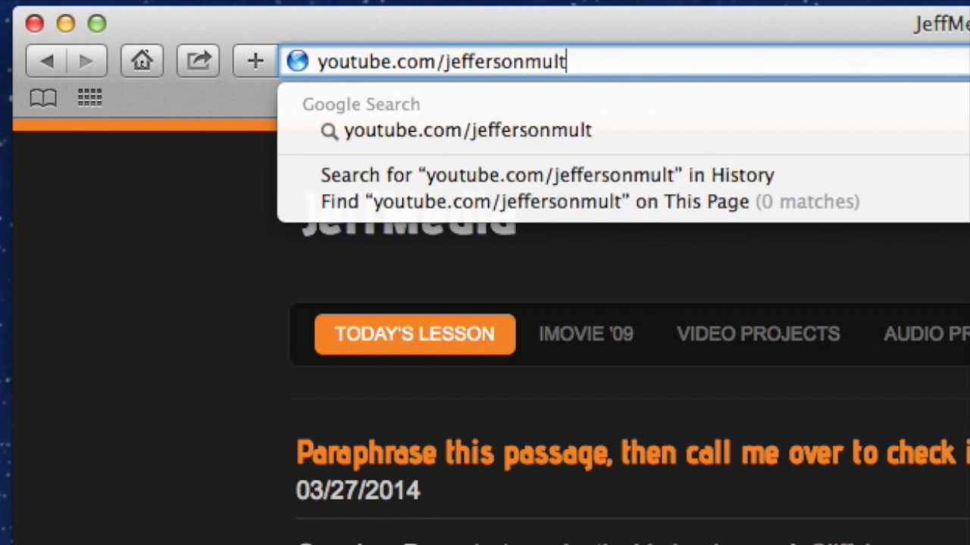
pyautogui.write('imedia')
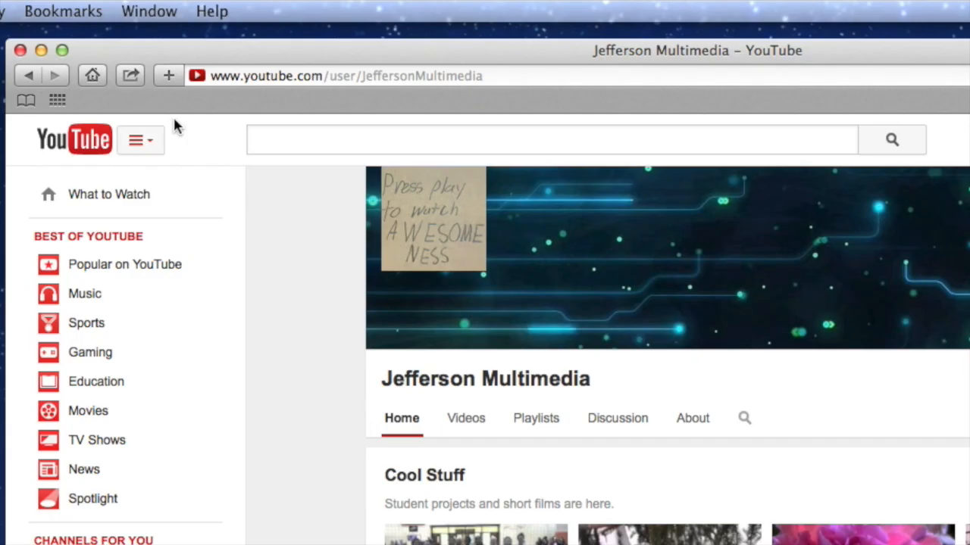
# Bookmark the channel page to the Favorites Bar under the name YouTube.
pyautogui.click(63, 11)
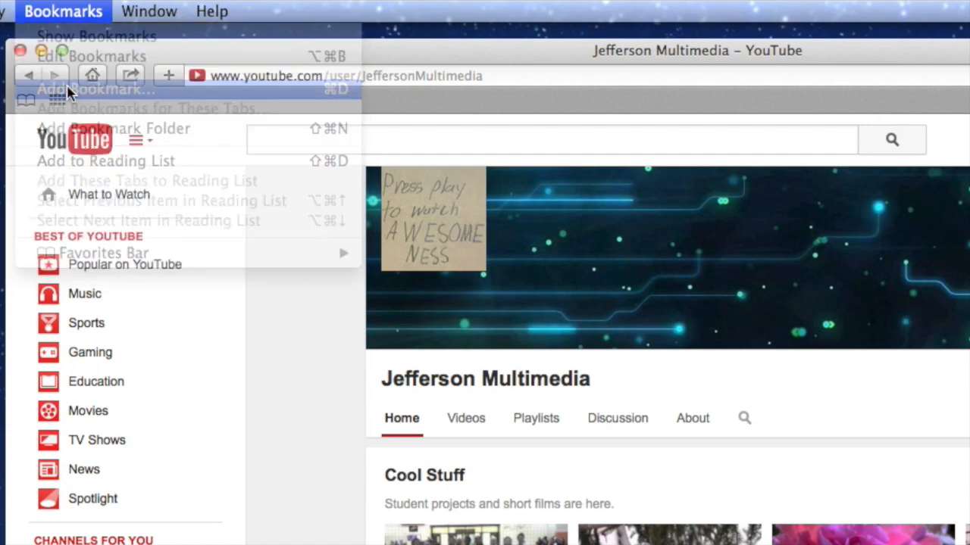
pyautogui.click(94, 88)
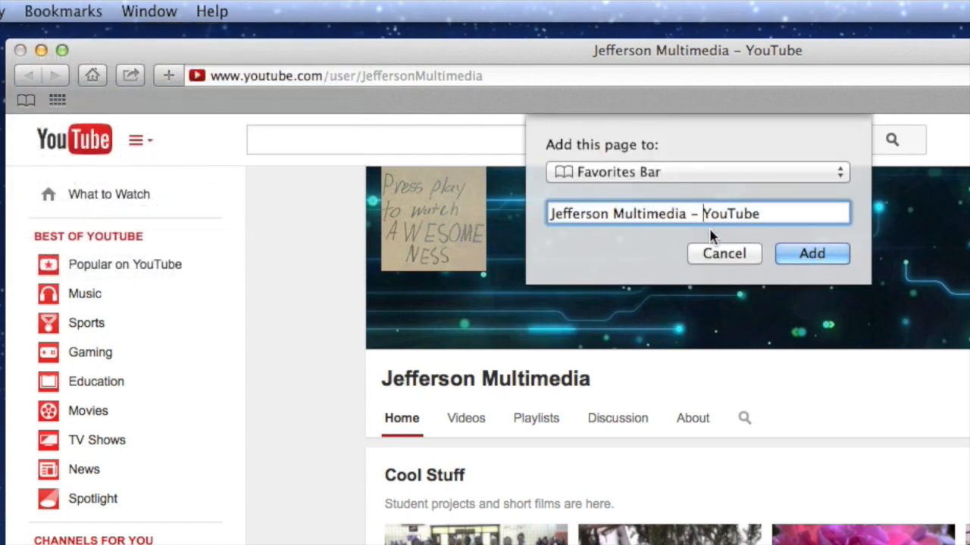
pyautogui.press('Backspace')
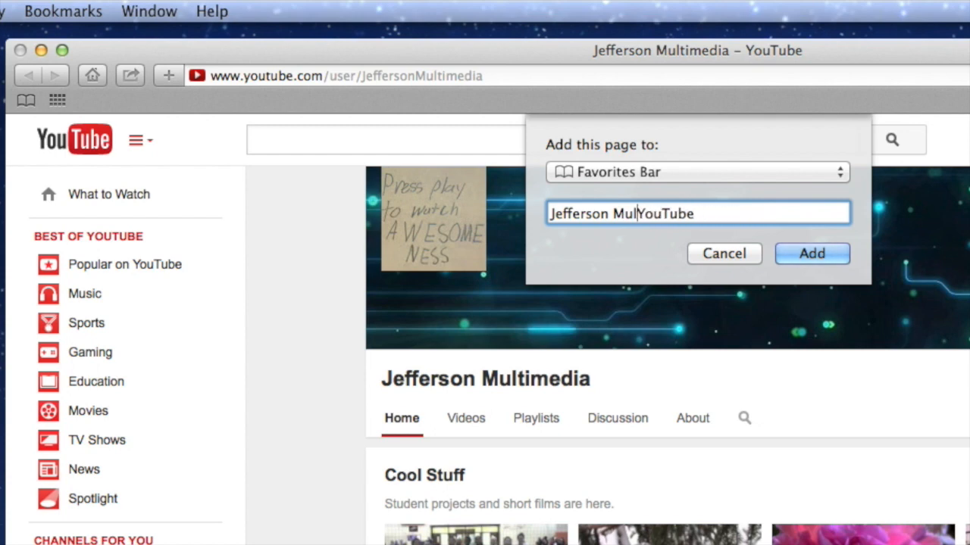
pyautogui.write('YouTube')
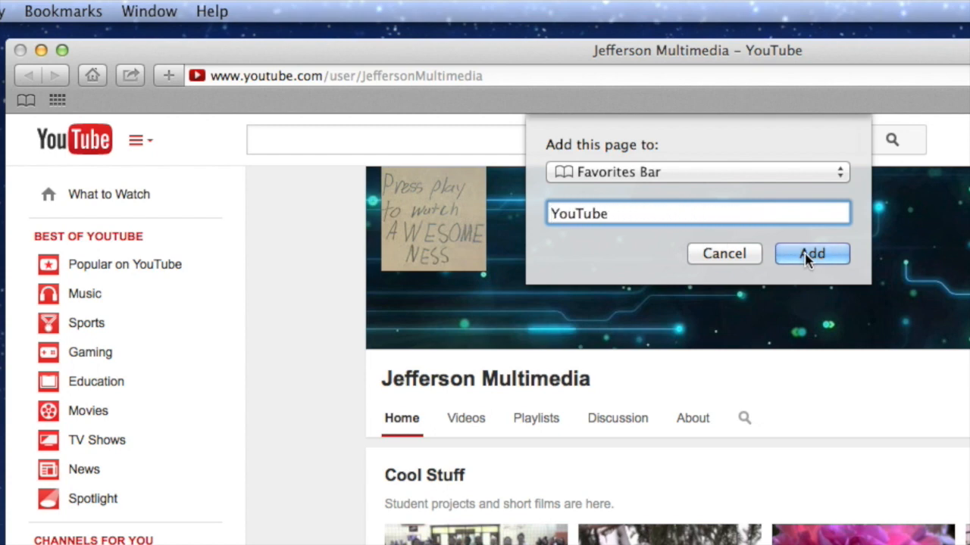
pyautogui.click(812, 254)
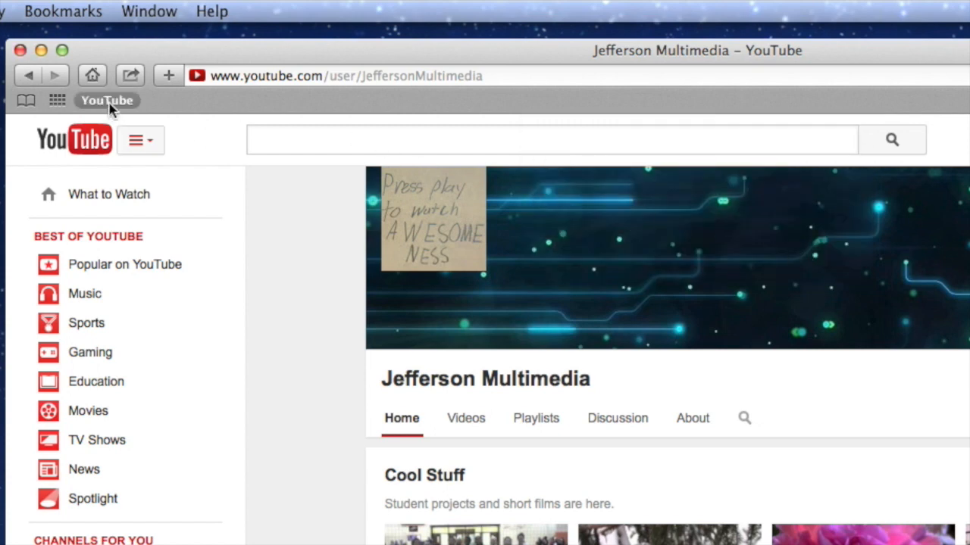
pyautogui.moveTo(106, 100)
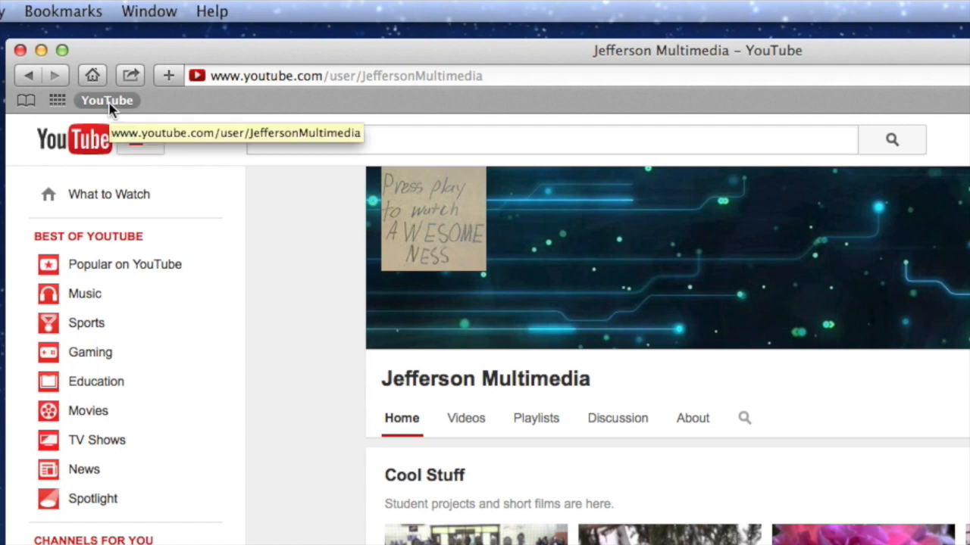
# Go to google.com and bookmark it to the Favorites Bar as Google.
pyautogui.click(455, 76)
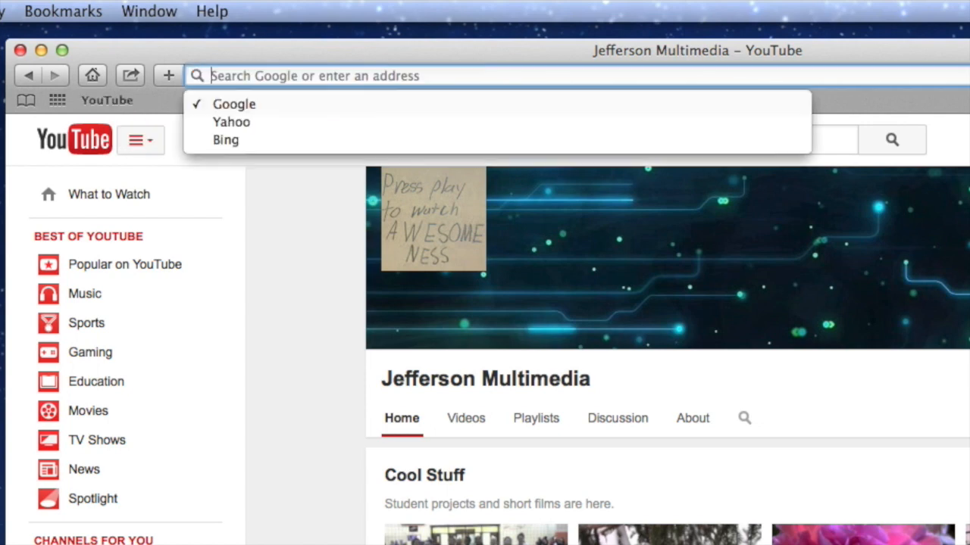
pyautogui.click(233, 103)
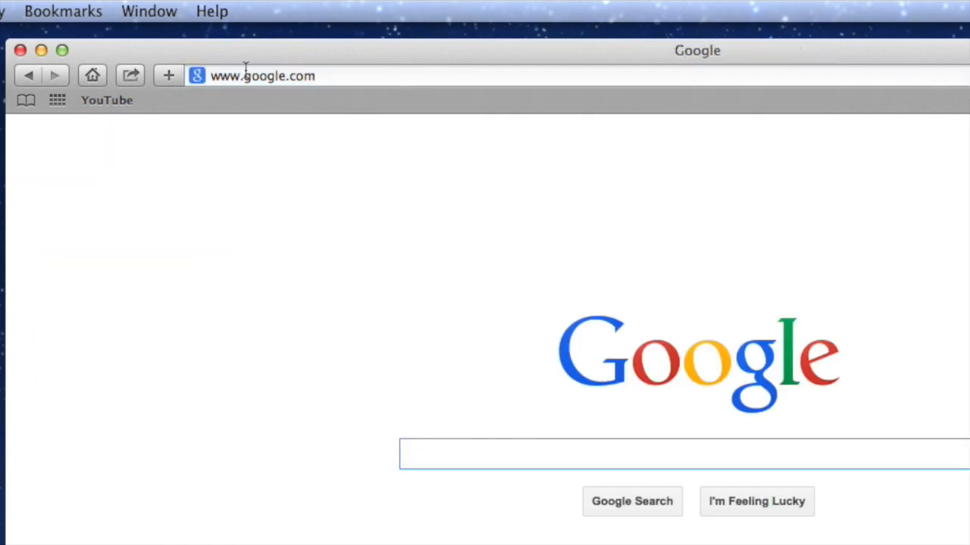
pyautogui.click(64, 10)
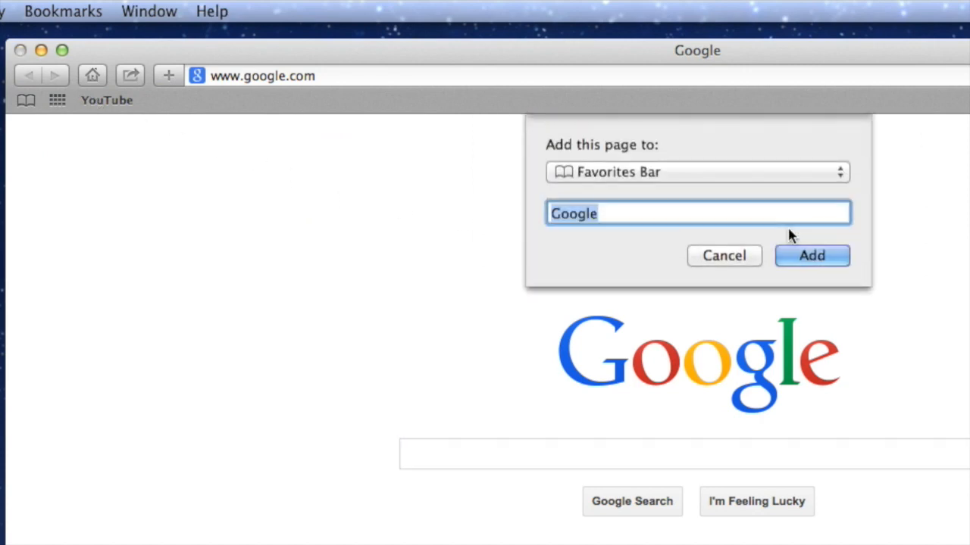
pyautogui.moveTo(812, 252)
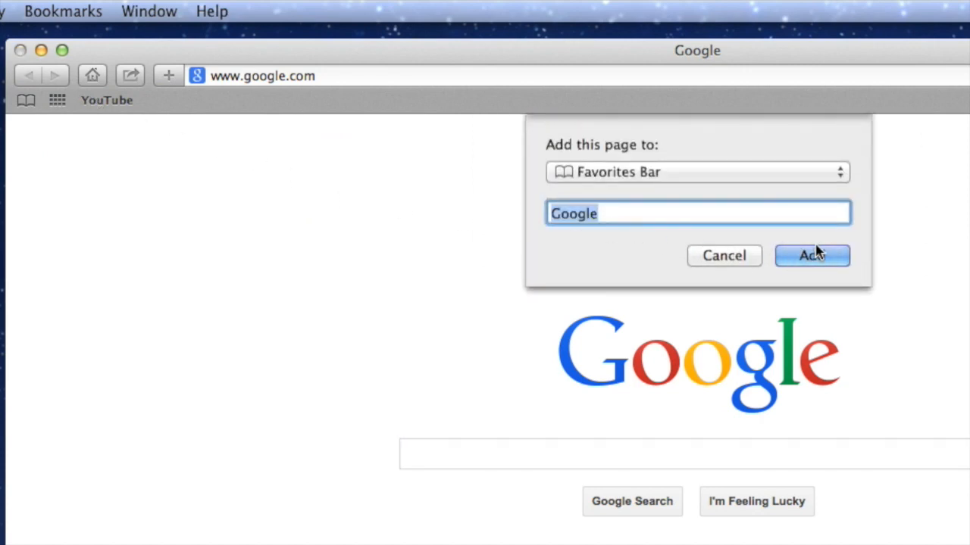
pyautogui.click(812, 255)
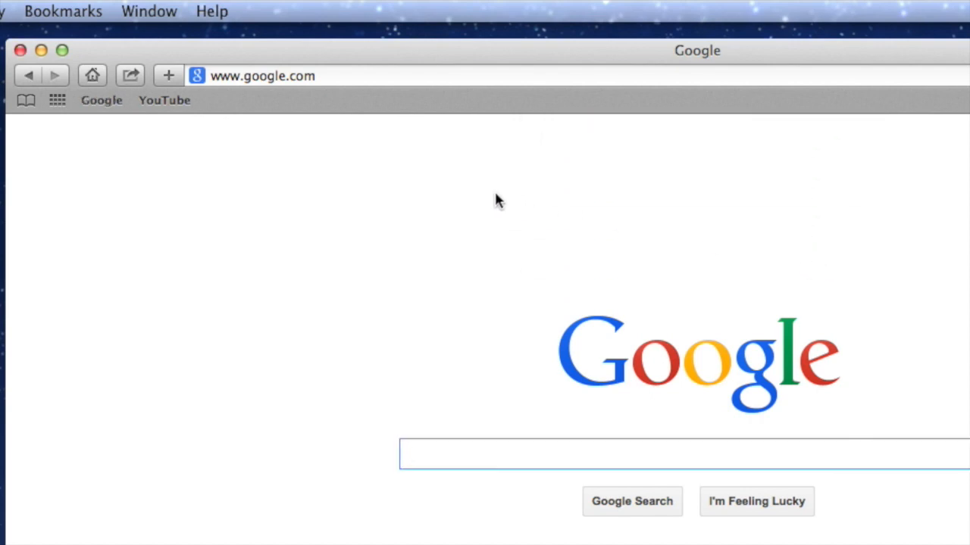
pyautogui.moveTo(164, 100)
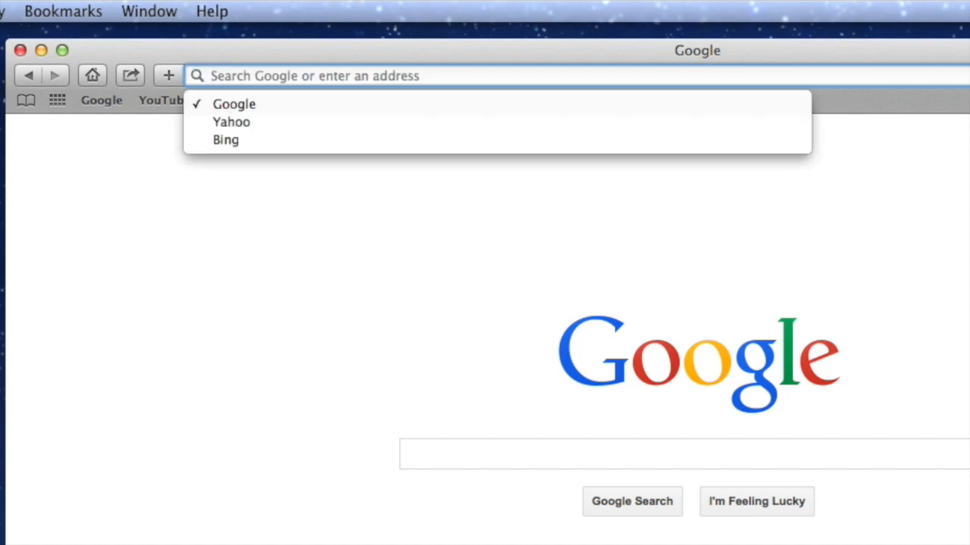
# Go to search.creativecommons.org and bookmark it to the Favorites Bar as CC Search.
pyautogui.write('creativecommons.org')
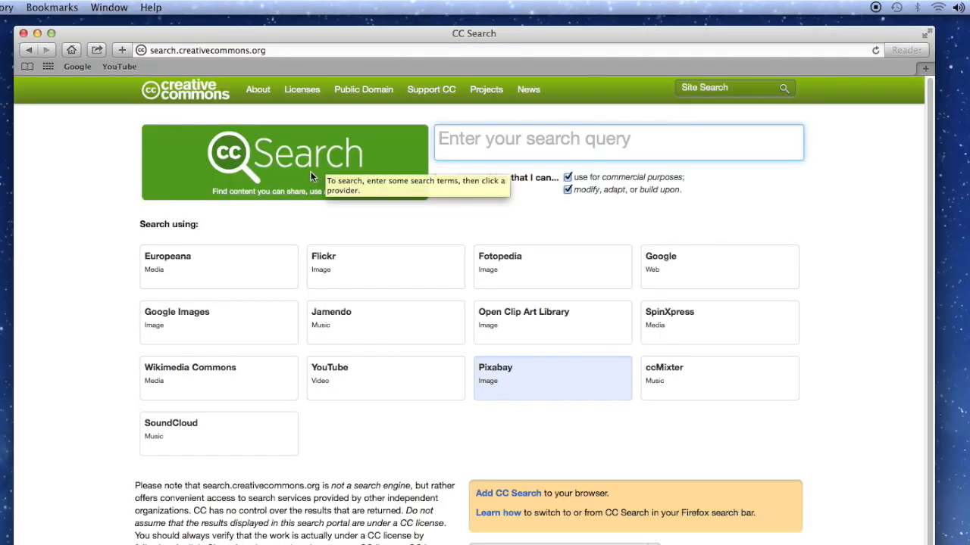
pyautogui.click(51, 6)
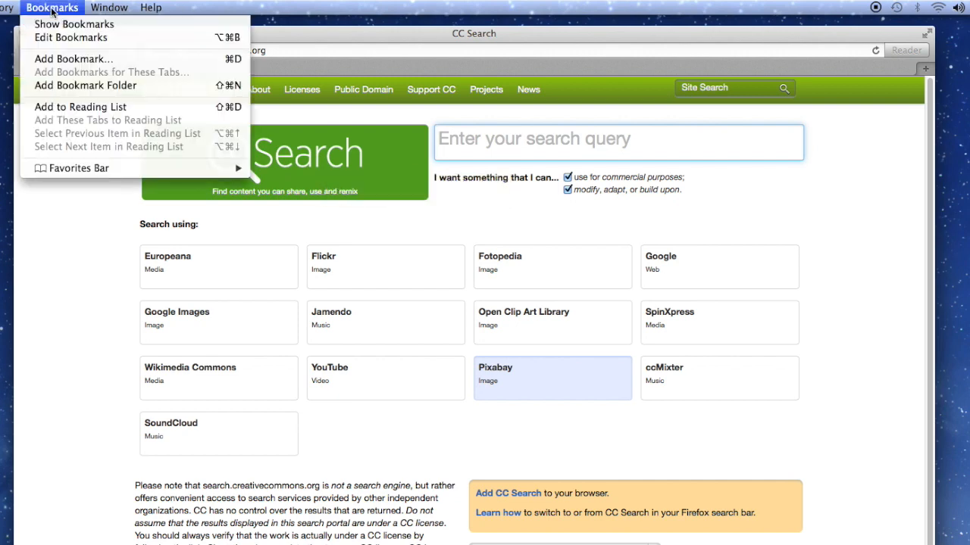
pyautogui.click(73, 58)
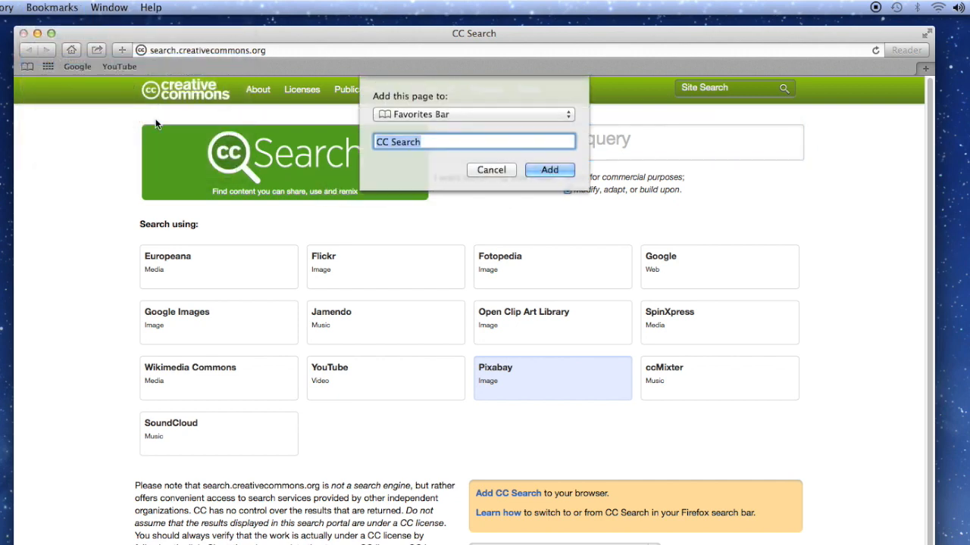
pyautogui.moveTo(382, 113)
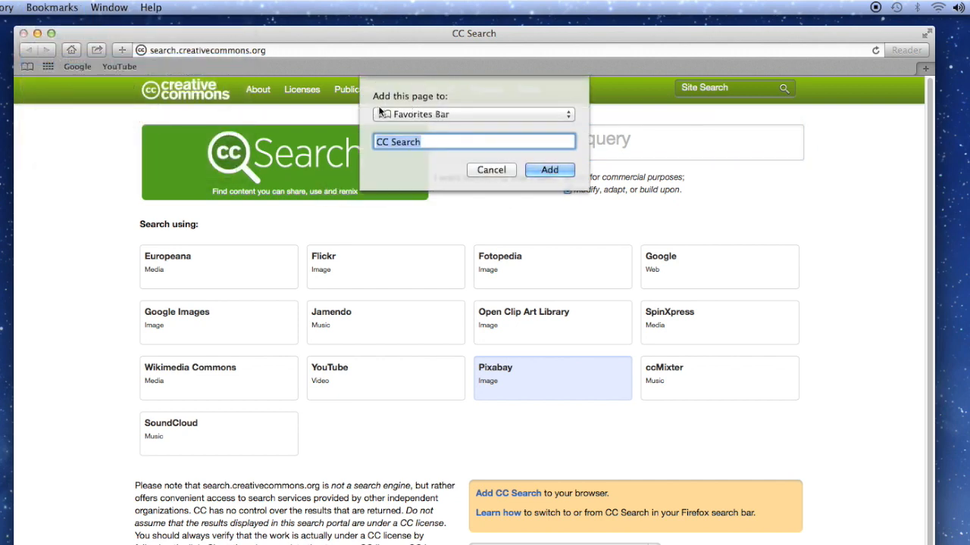
pyautogui.click(567, 114)
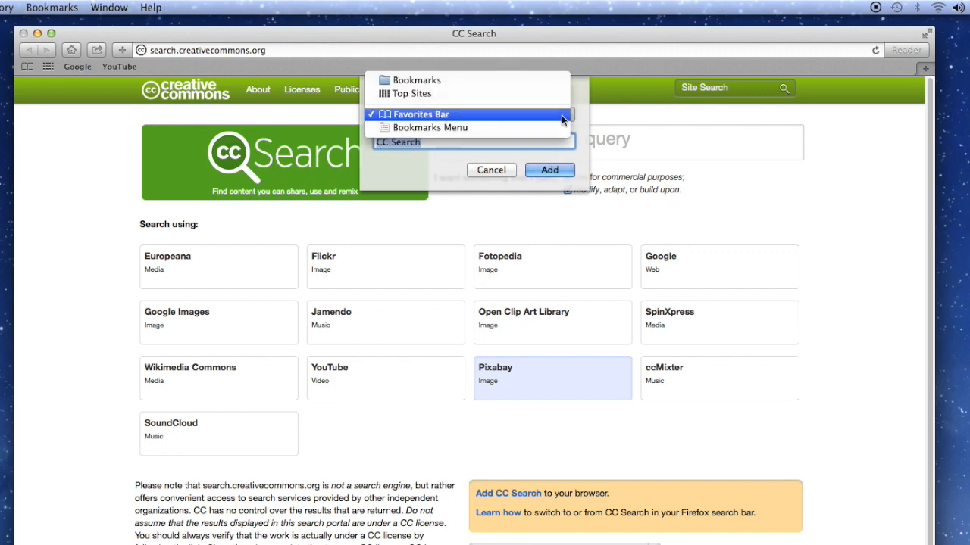
pyautogui.moveTo(527, 115)
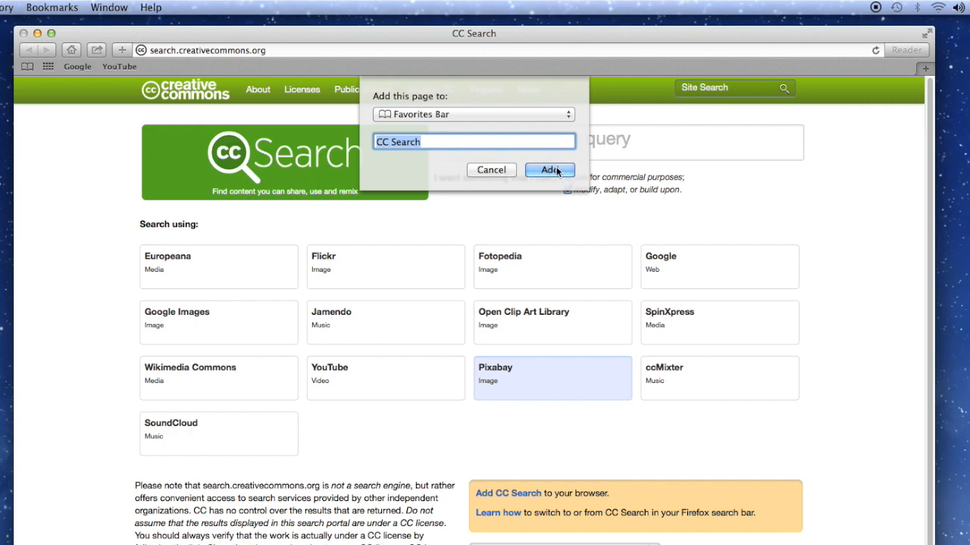
pyautogui.click(549, 170)
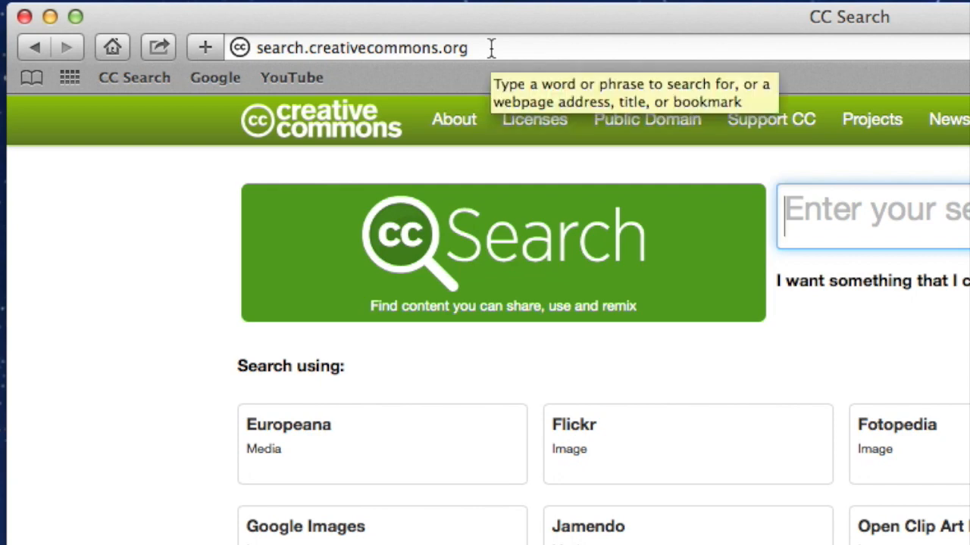
pyautogui.moveTo(506, 52)
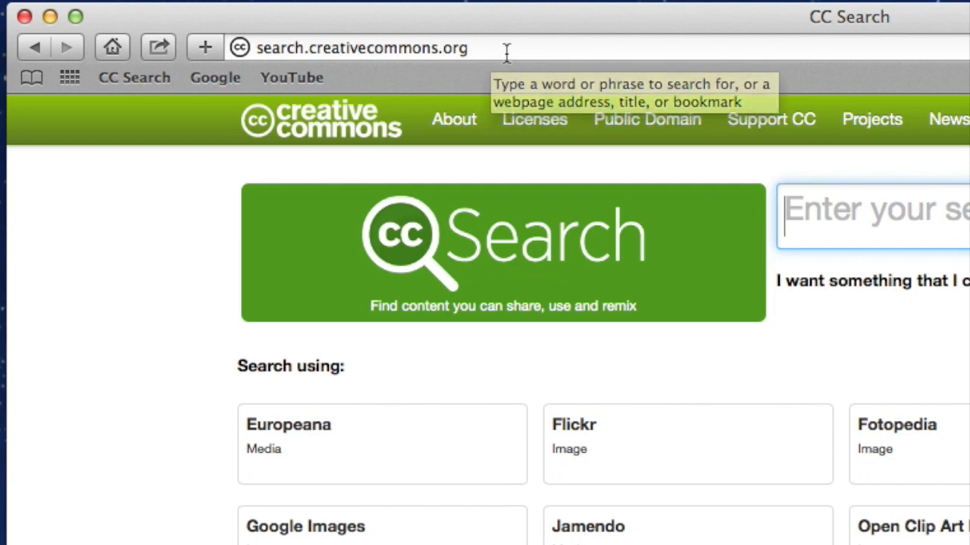
# Go to incompetech.com and bookmark it to the Favorites Bar as incompetech.
pyautogui.write('incompetech.com')
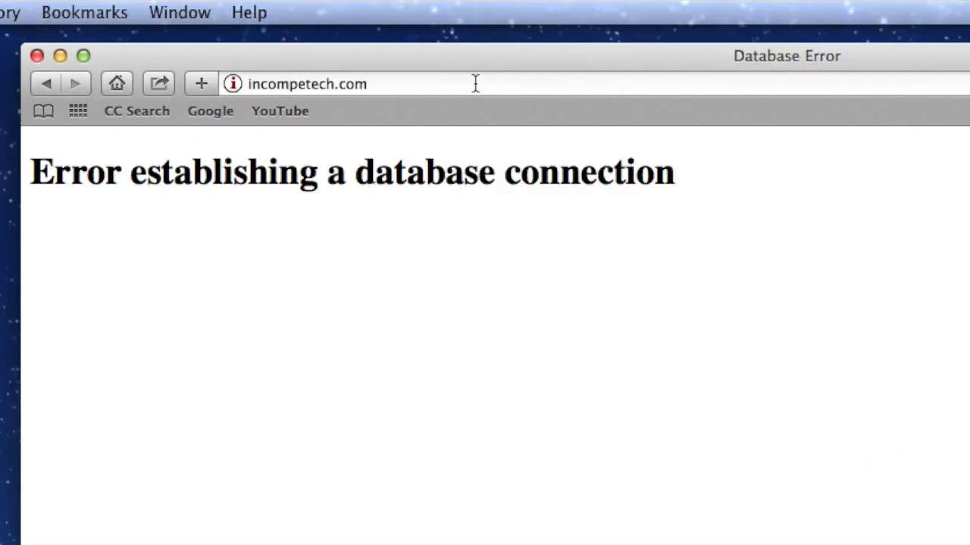
pyautogui.moveTo(388, 85)
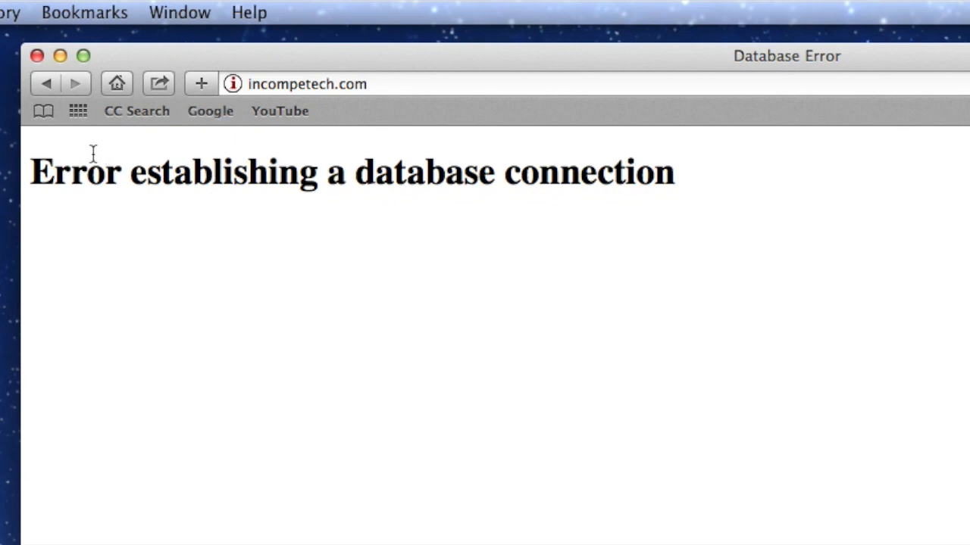
pyautogui.moveTo(409, 150)
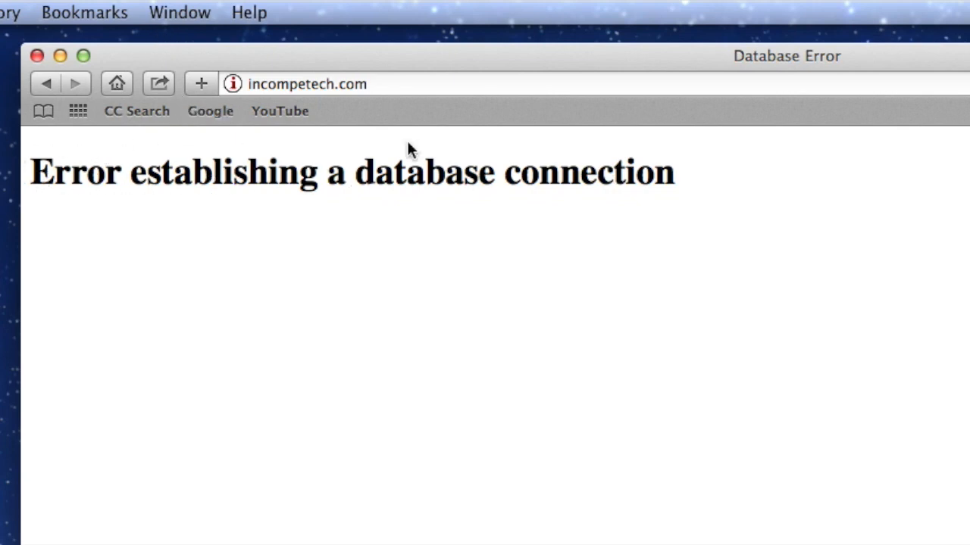
pyautogui.click(85, 13)
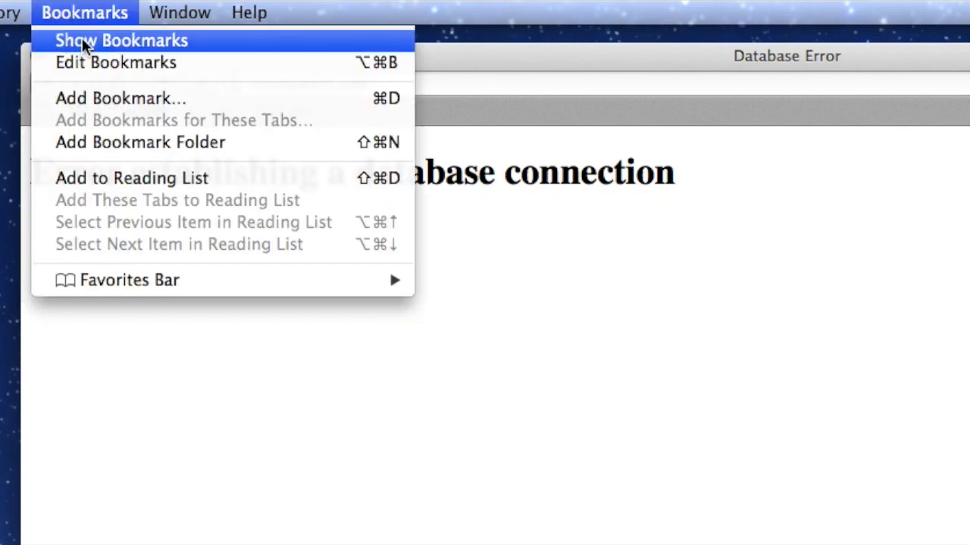
pyautogui.click(121, 97)
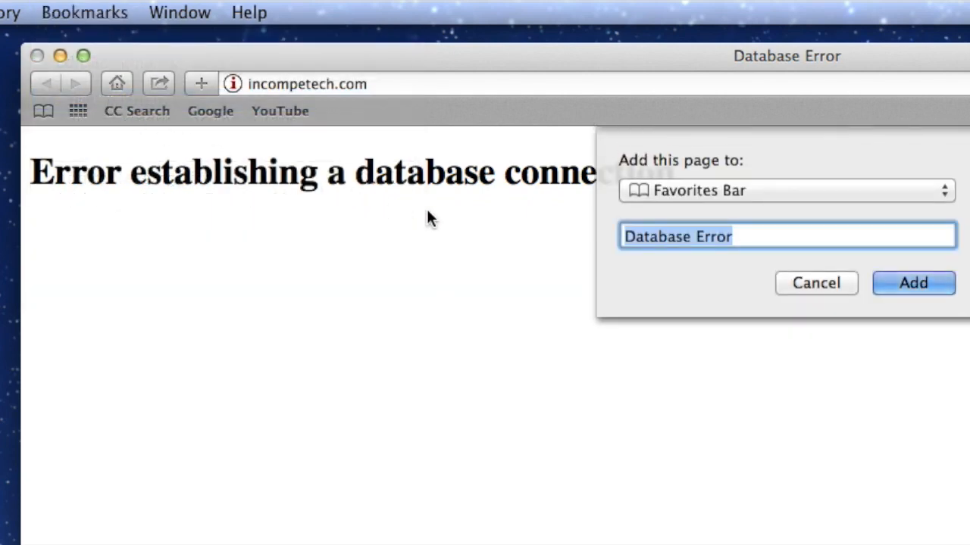
pyautogui.write('incompe')
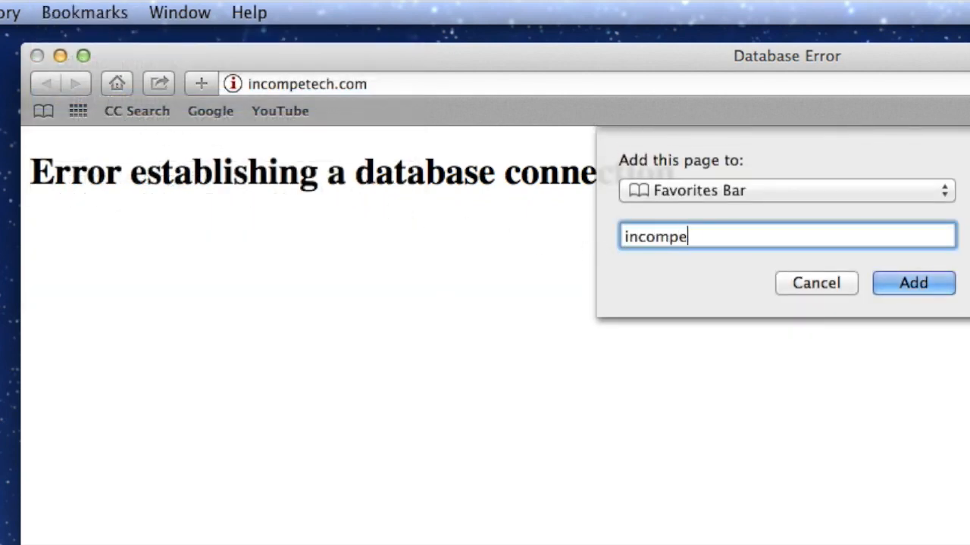
pyautogui.write('tech')
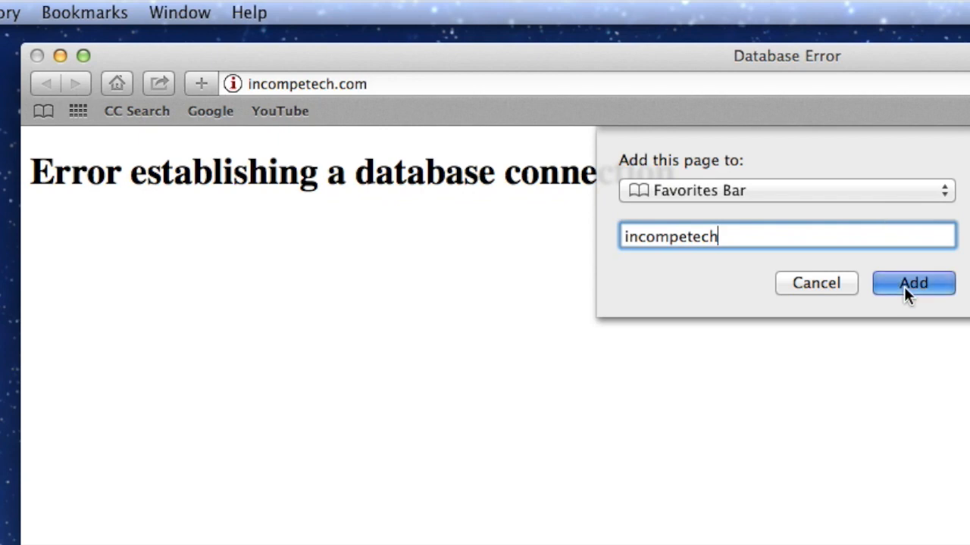
pyautogui.click(912, 283)
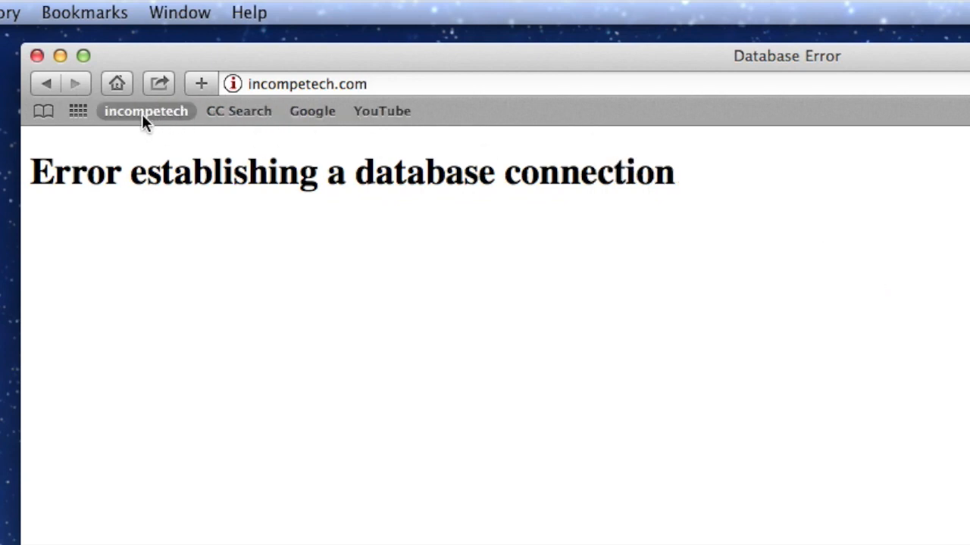
pyautogui.moveTo(164, 118)
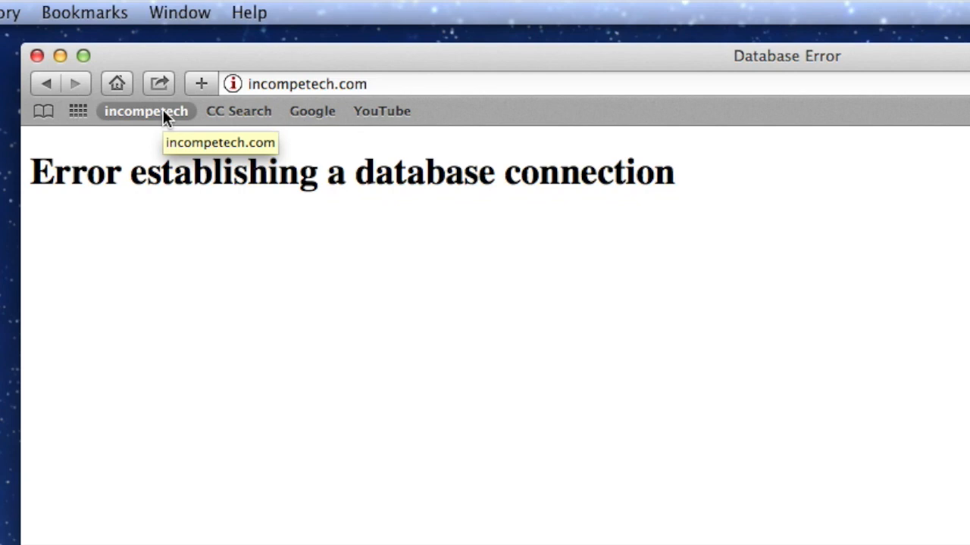
# Go to videoblocks.com from the address bar.
pyautogui.click(306, 84)
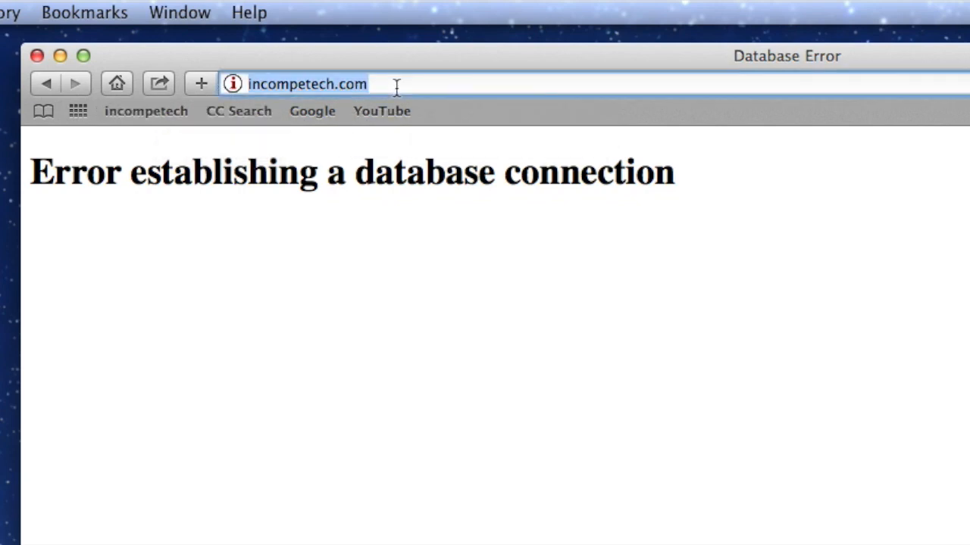
pyautogui.write('videoblocks.')
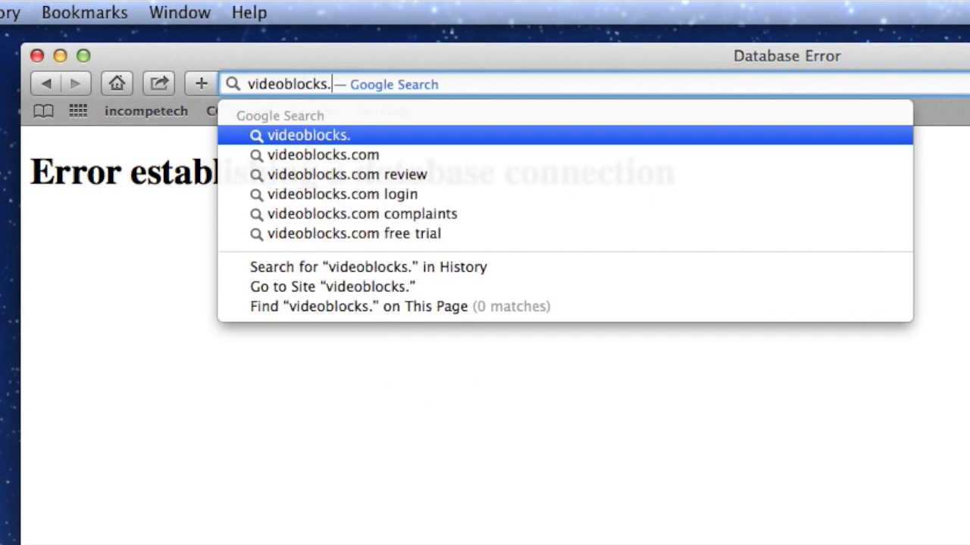
pyautogui.click(322, 154)
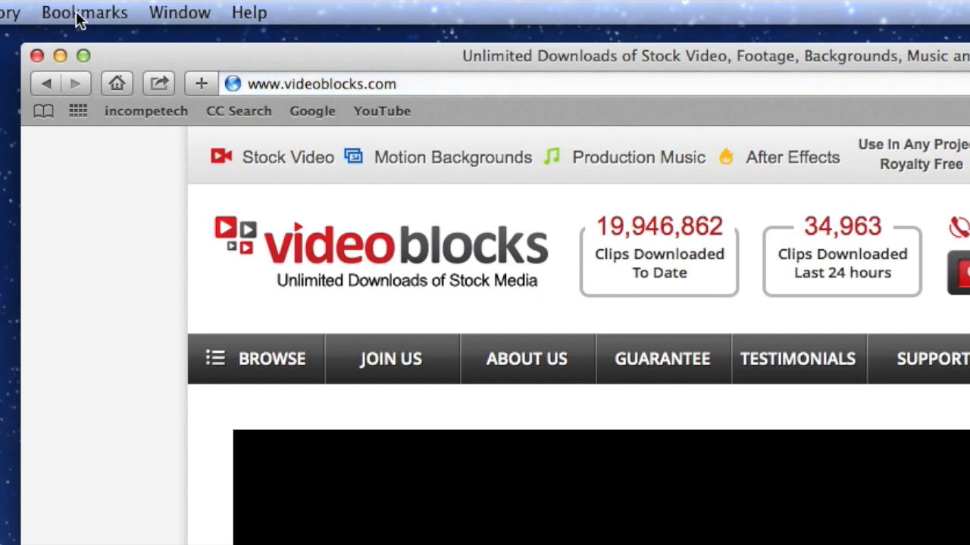
# Bookmark the VideoBlocks page to the Favorites Bar as VidBlox.
pyautogui.click(85, 13)
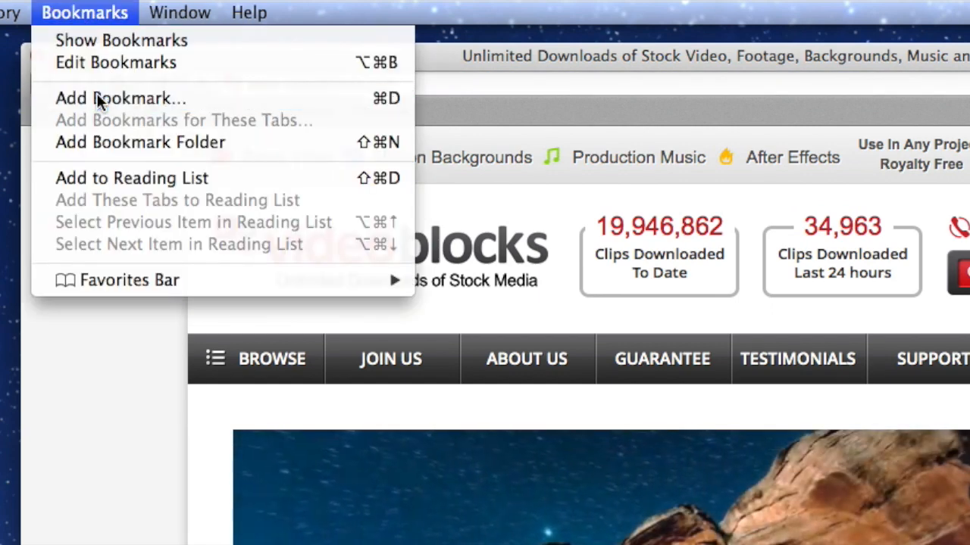
pyautogui.click(121, 97)
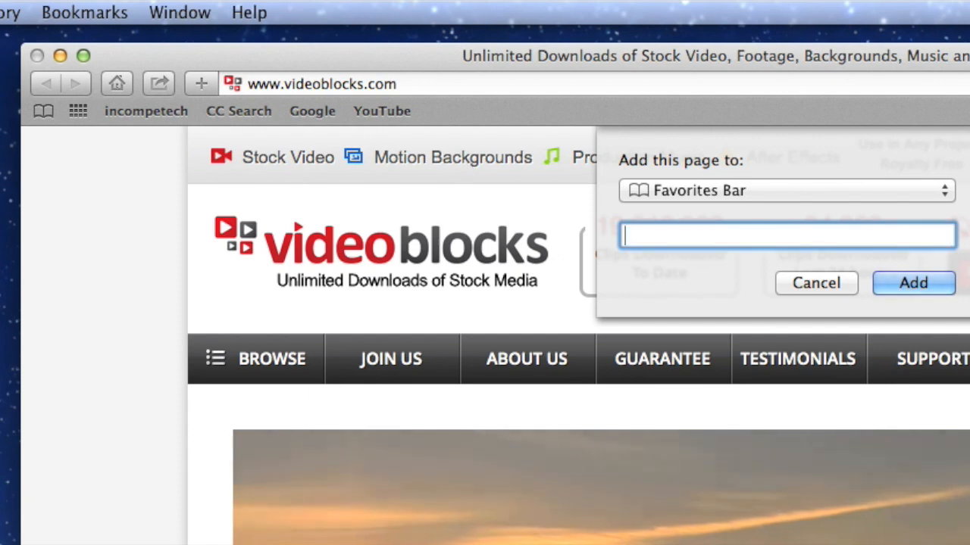
pyautogui.write('VidBl')
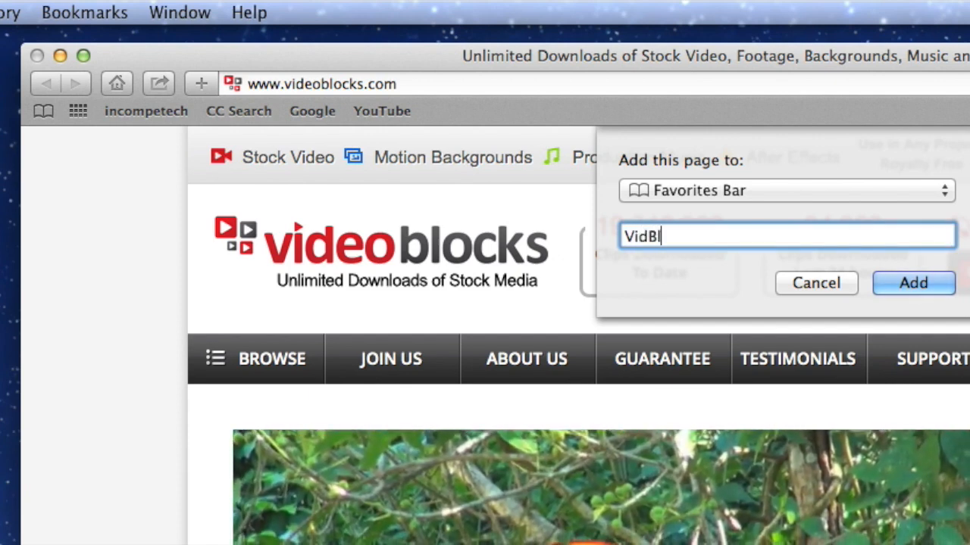
pyautogui.write('ox')
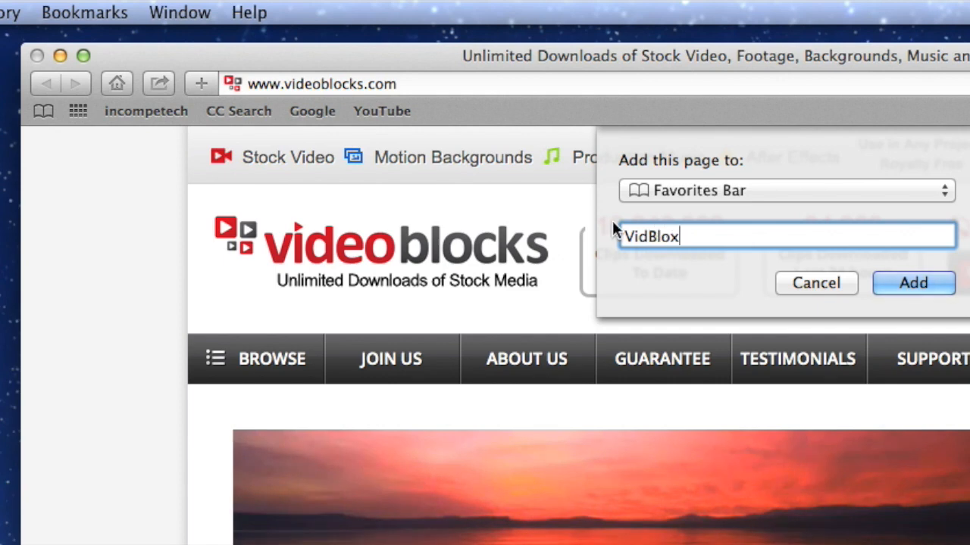
pyautogui.moveTo(669, 139)
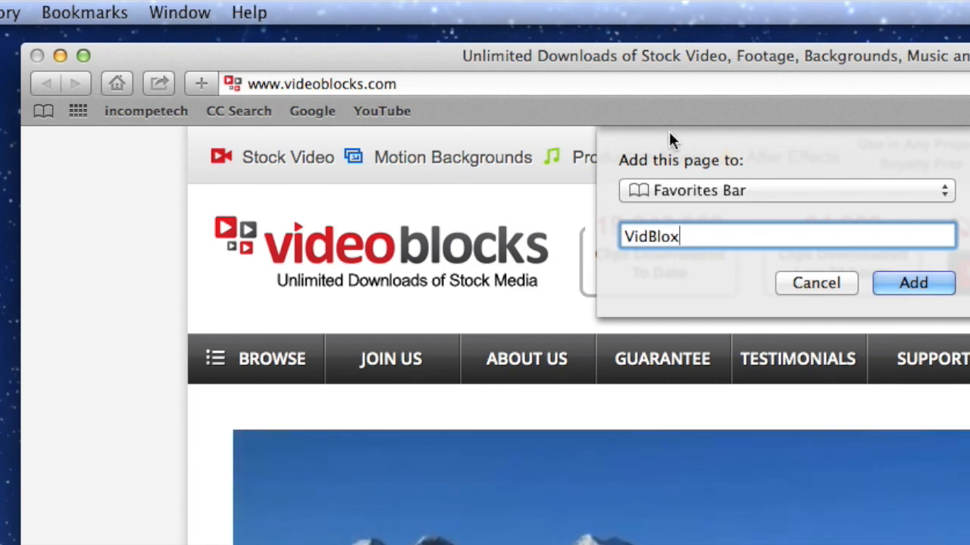
pyautogui.click(912, 284)
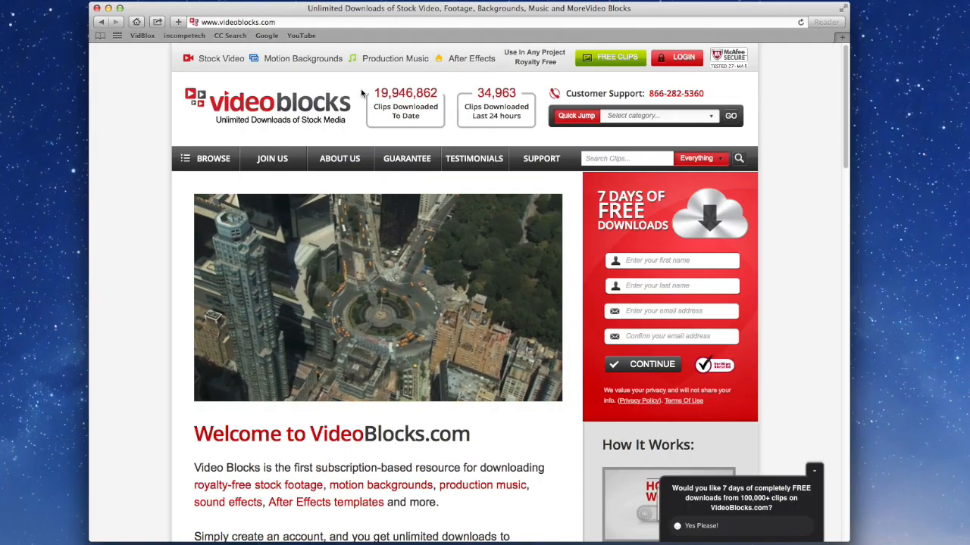
# Test the Home button, then open VidBlox, incompetech, CC Search, Google and YouTube bookmarks, ending on Google.
pyautogui.click(136, 21)
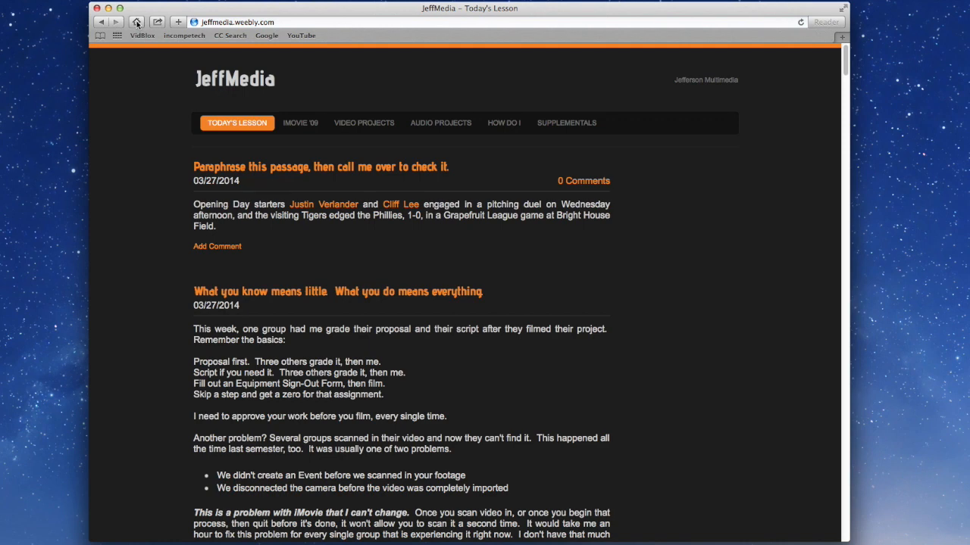
pyautogui.click(185, 36)
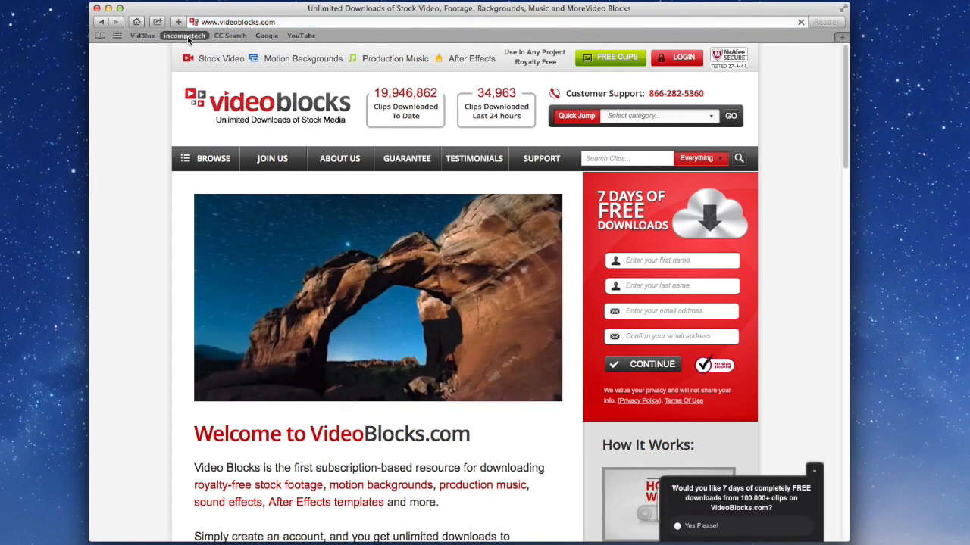
pyautogui.click(184, 36)
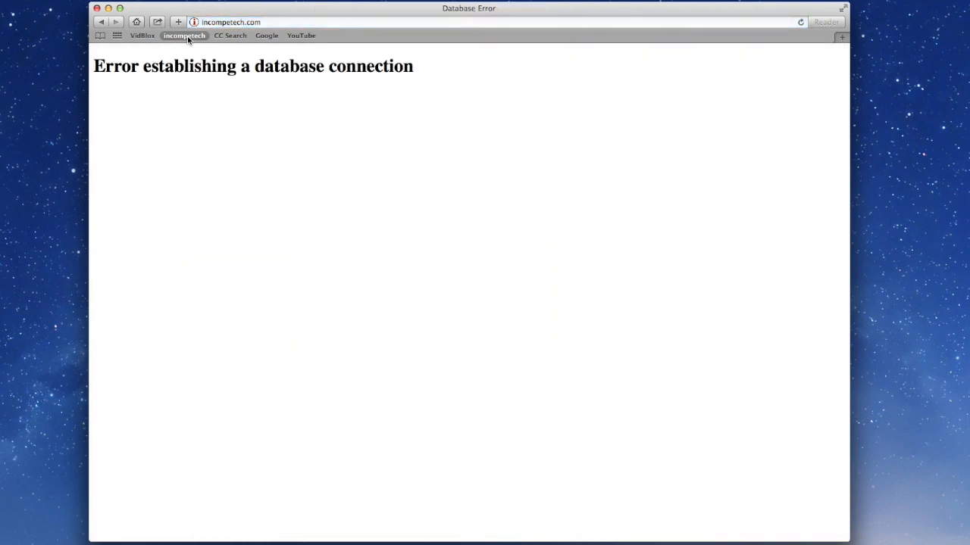
pyautogui.click(230, 36)
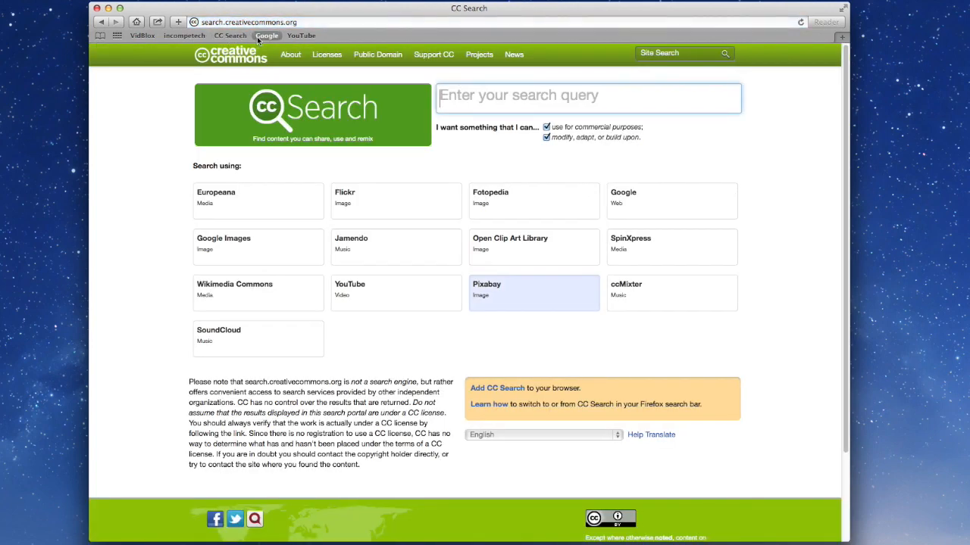
pyautogui.click(266, 36)
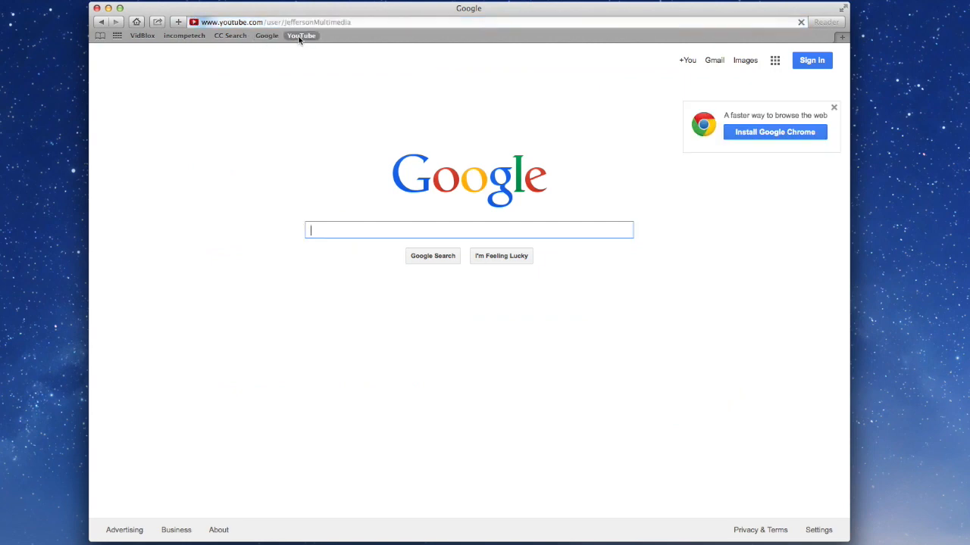
pyautogui.click(300, 36)
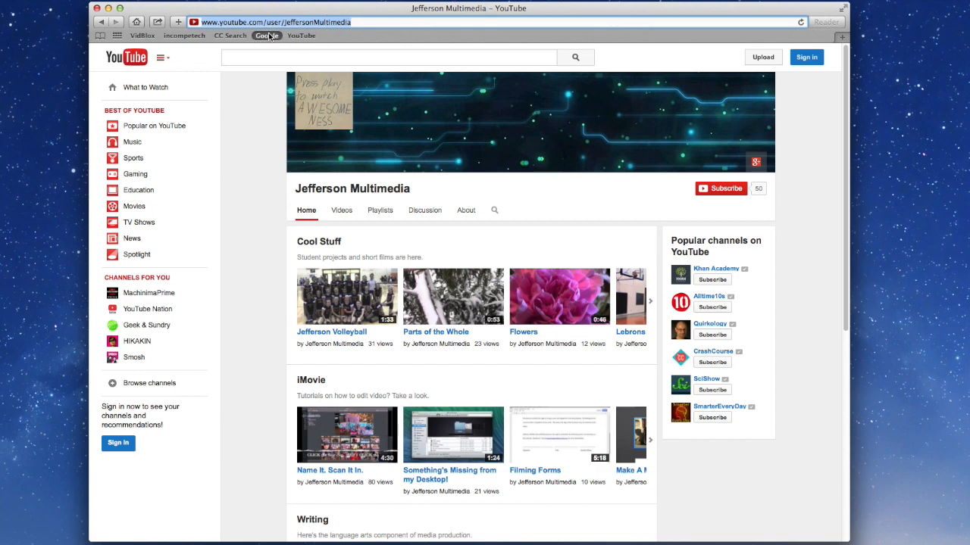
pyautogui.click(267, 37)
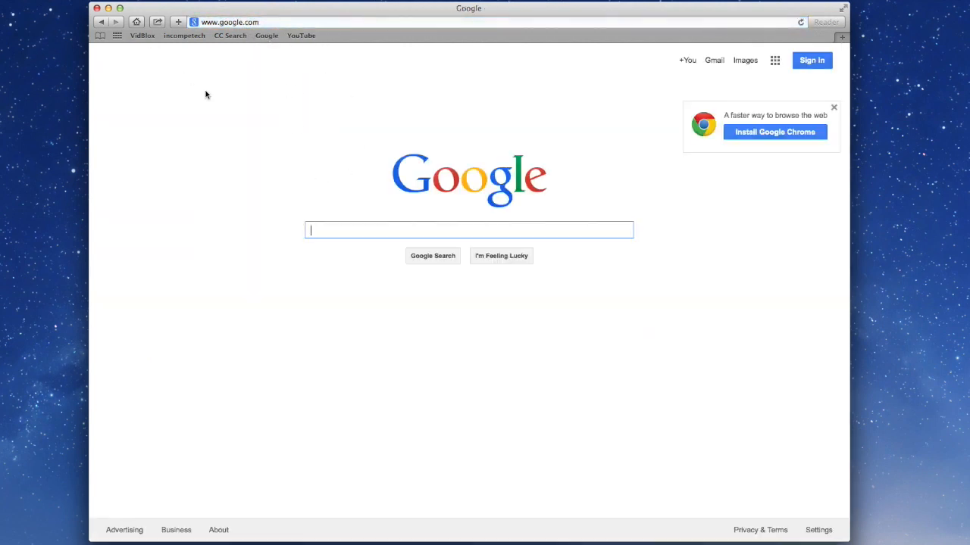
pyautogui.click(266, 37)
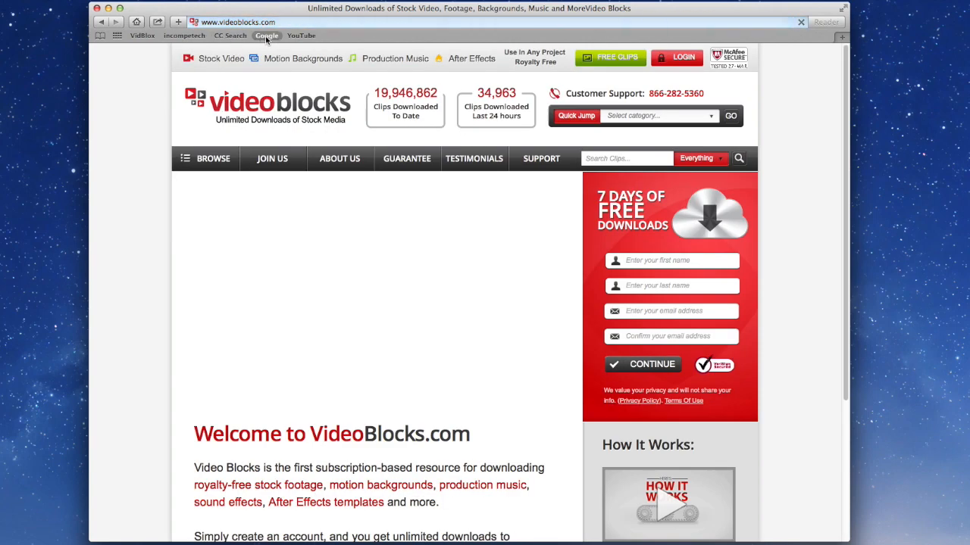
pyautogui.click(267, 37)
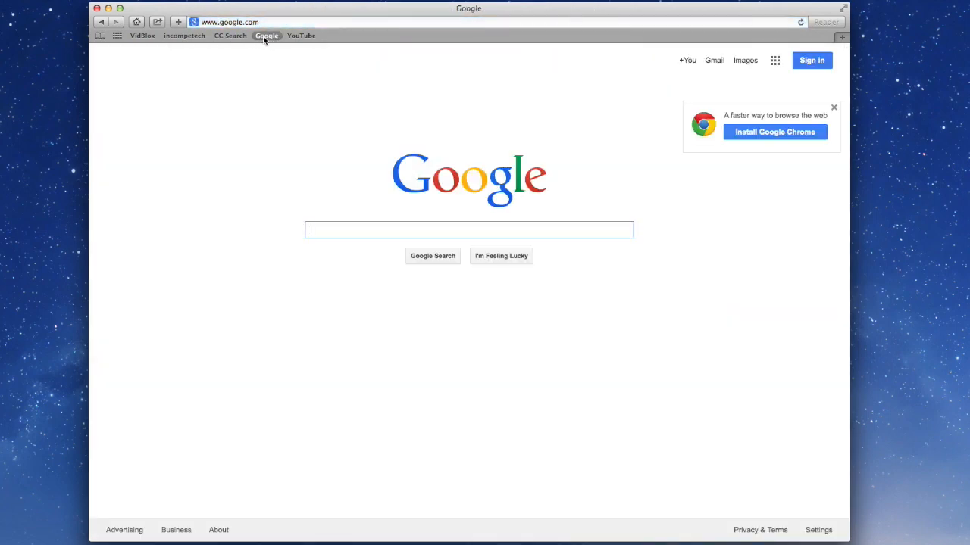